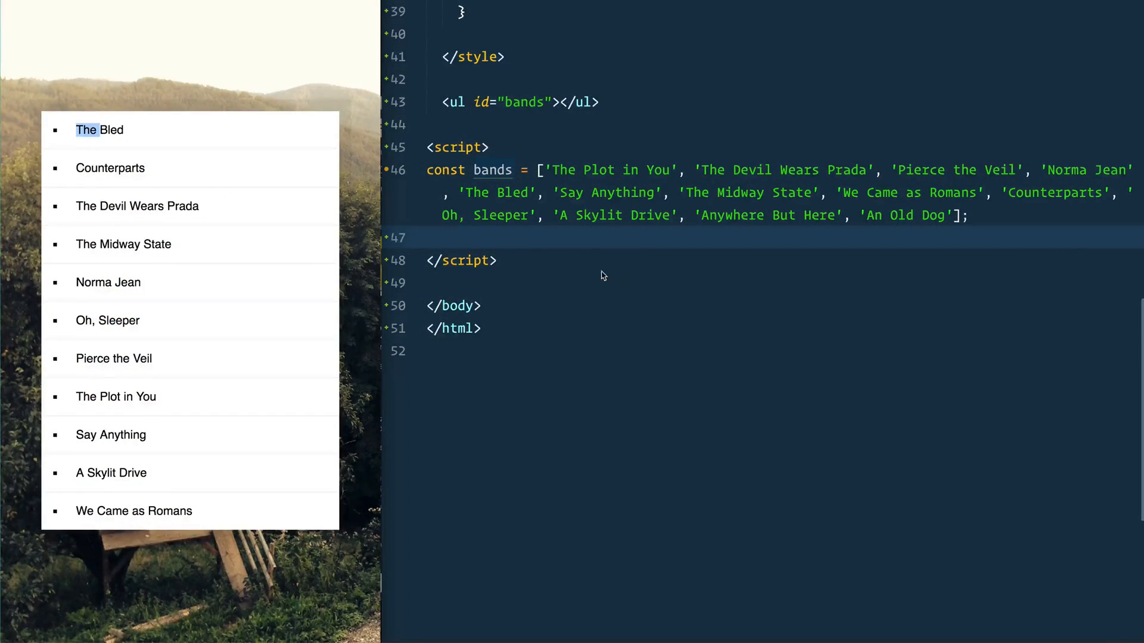
mouse_move(571, 219)
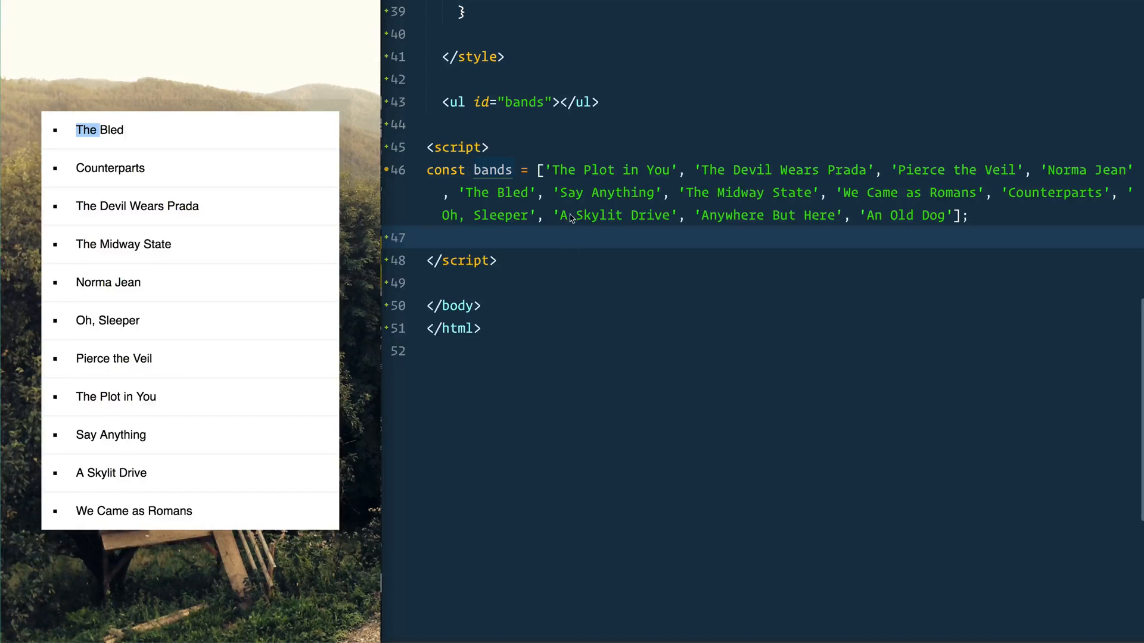
Review the bands array, highlighting band names and the leading article in 'A Skylit Drive'
left_click_drag(542, 169, 703, 169)
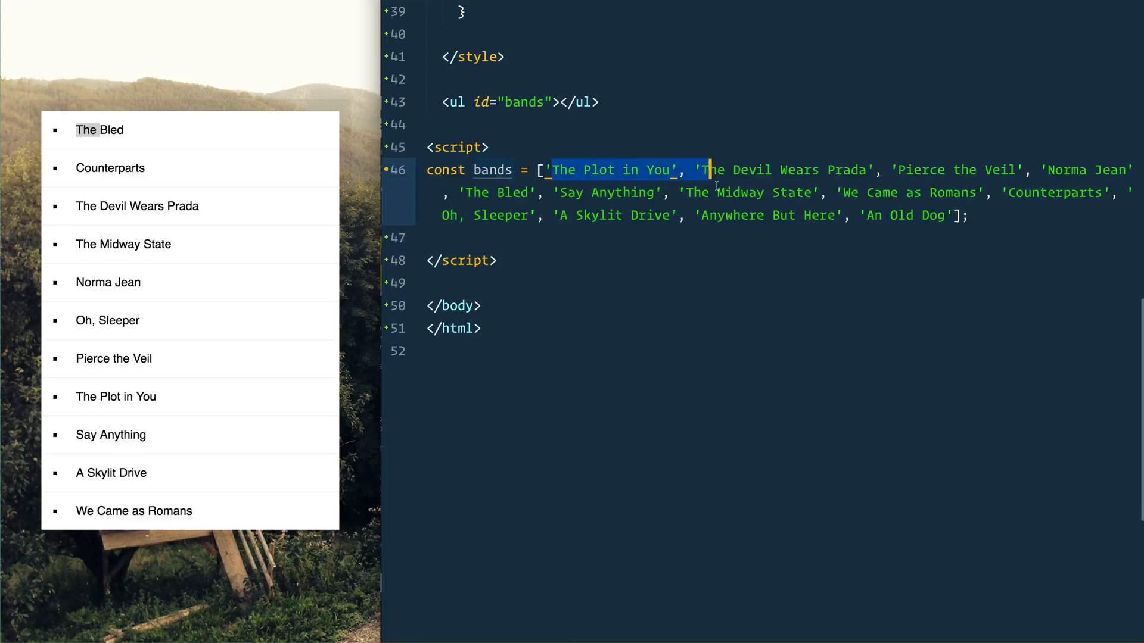
left_click(754, 215)
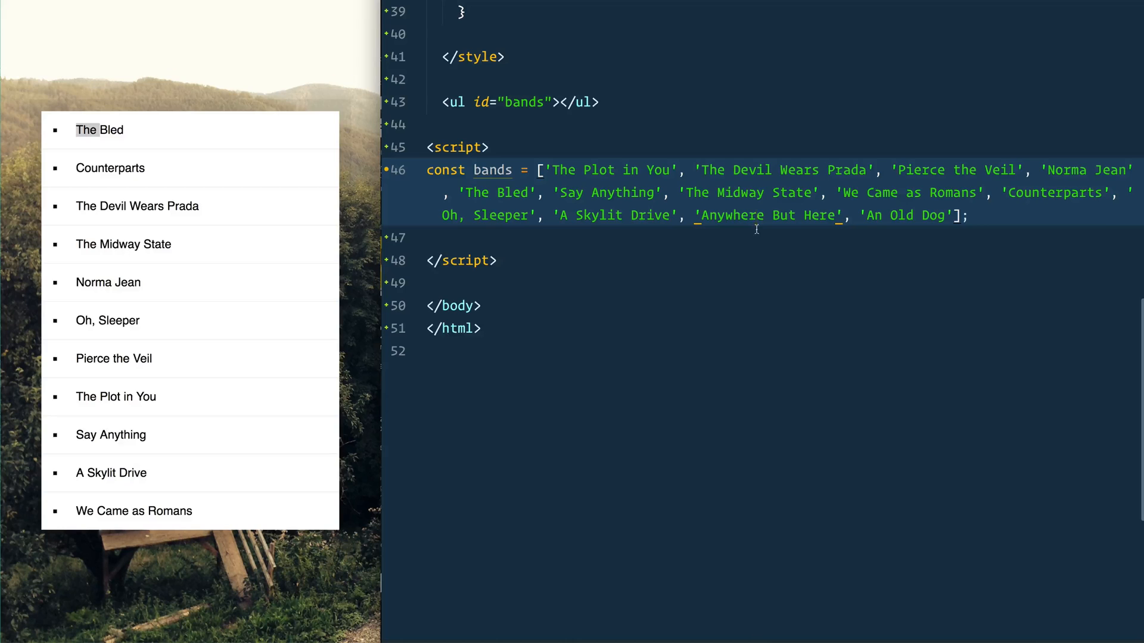
left_click(481, 260)
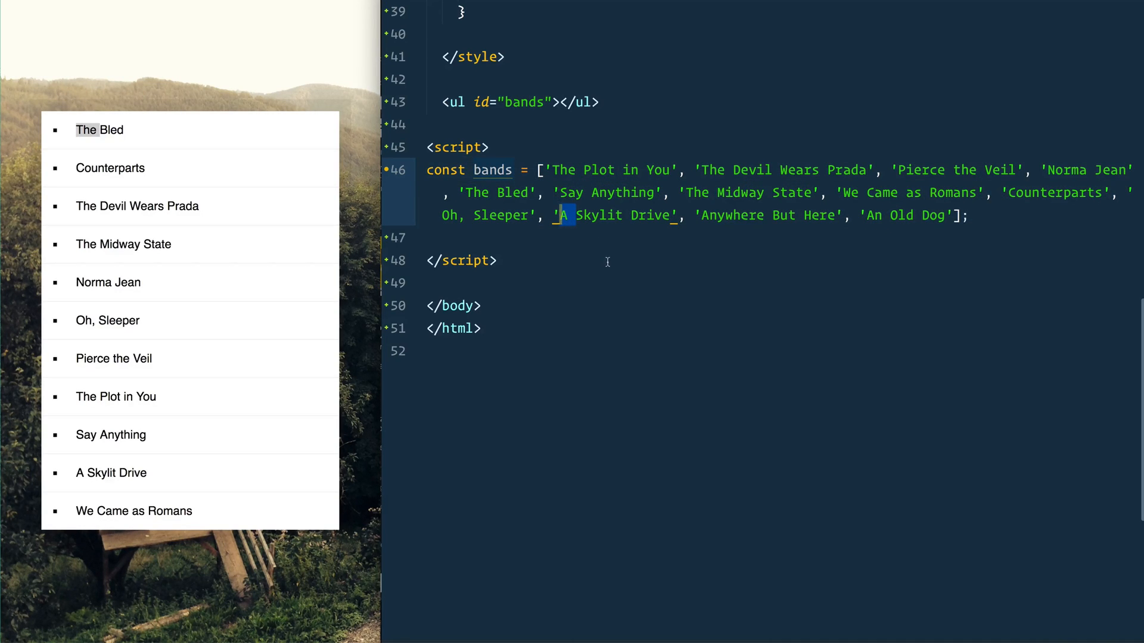
mouse_move(584, 259)
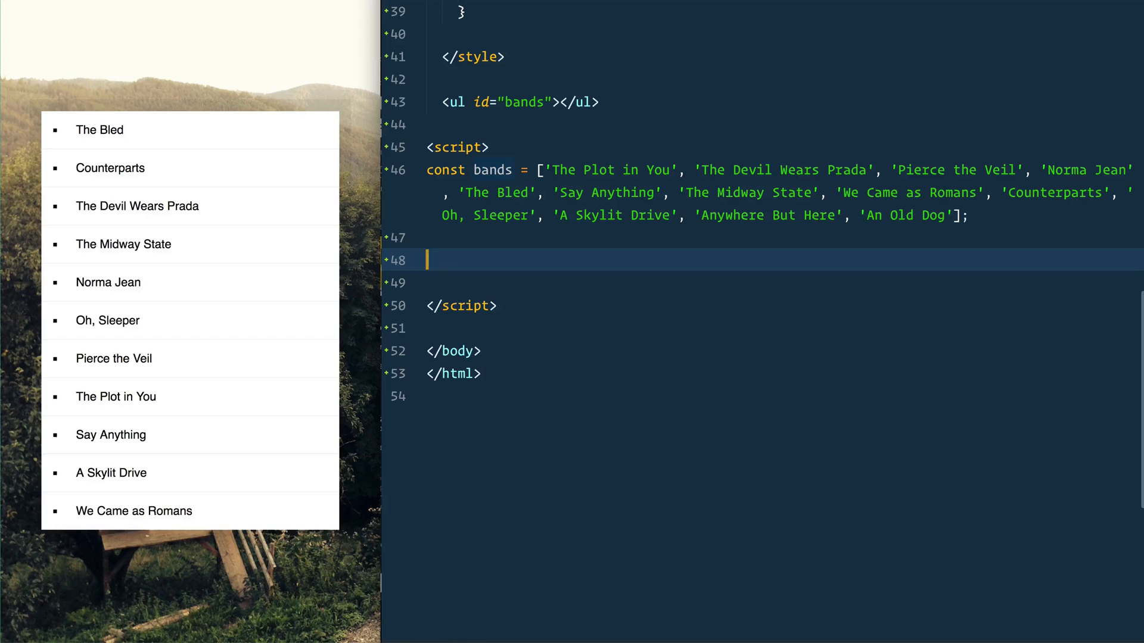
Add const sortedBands = bands.sort(function (a, b) { }) with an empty body
type("const")
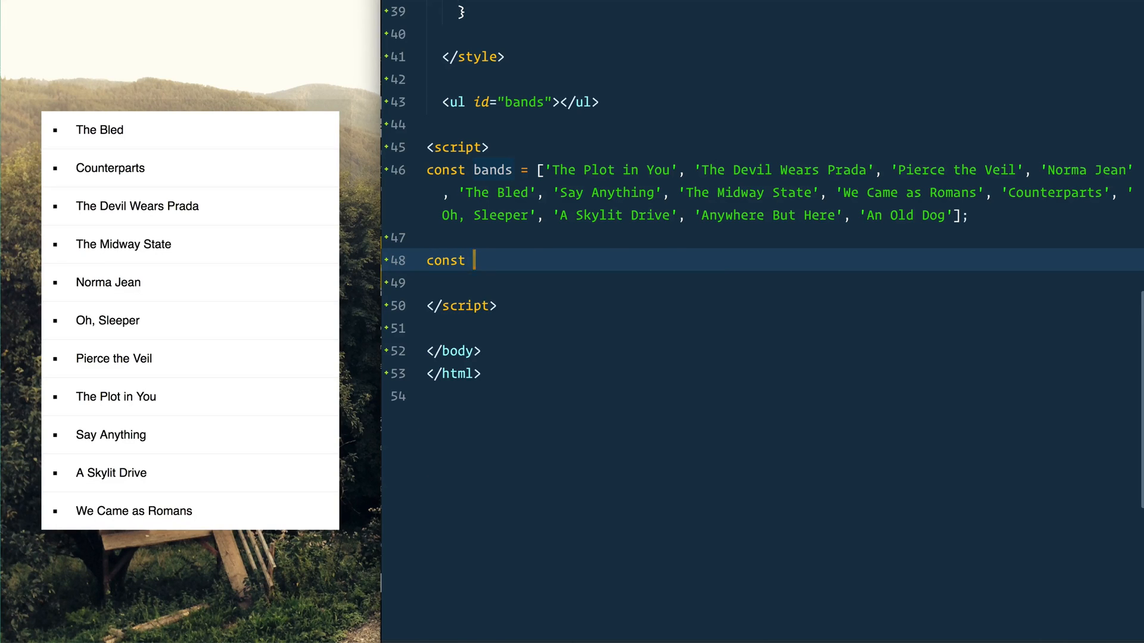
type("sortedBands =")
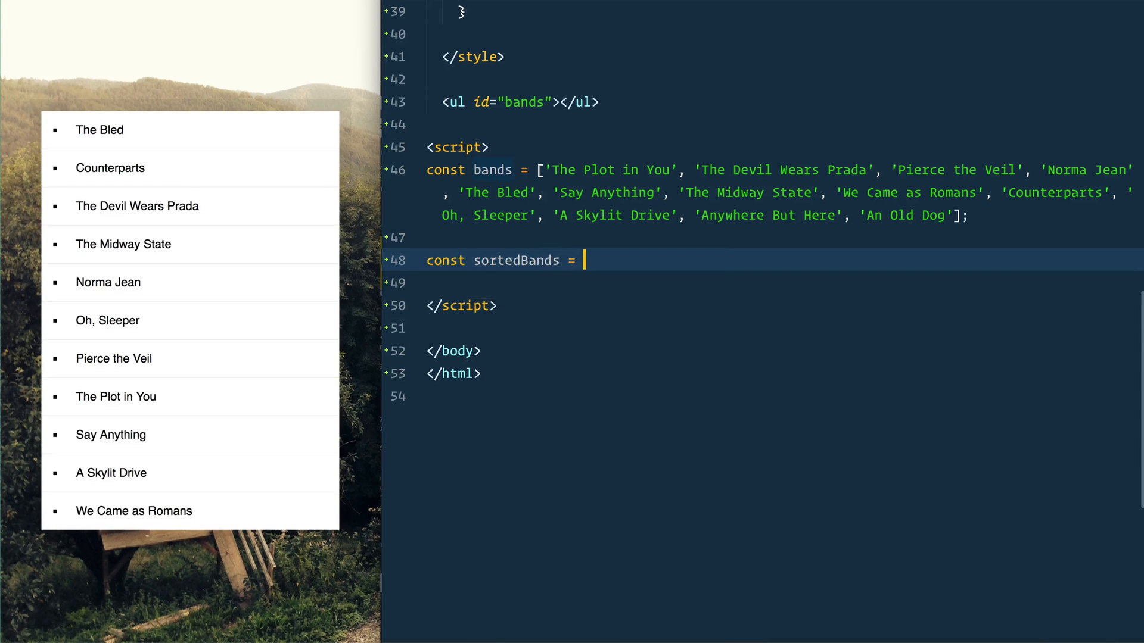
type("b")
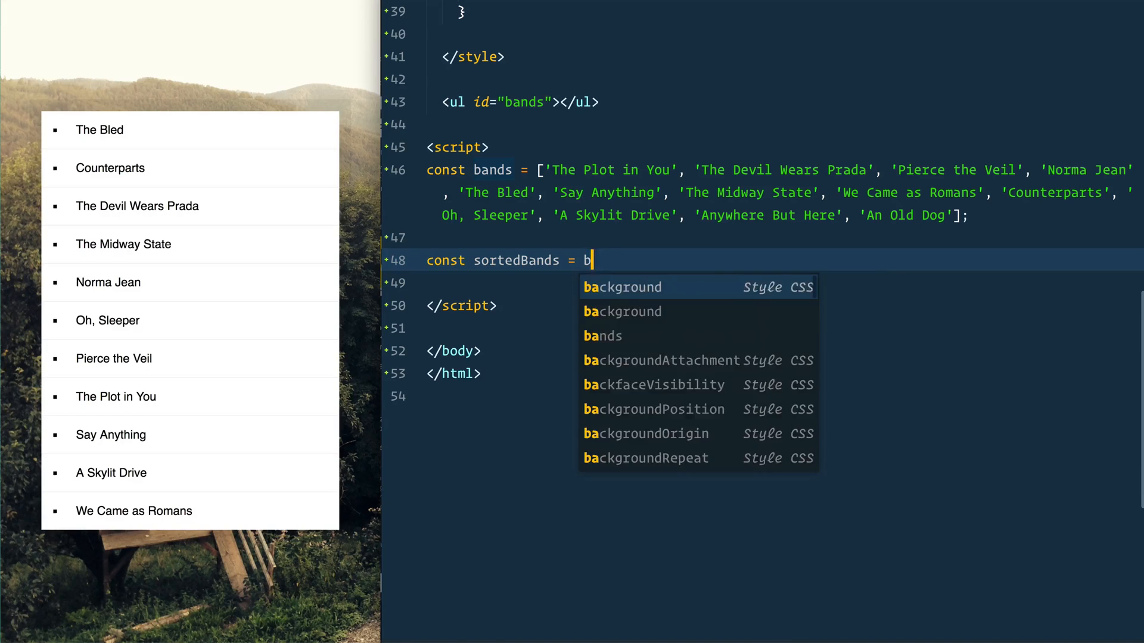
type("ands.sort(fucntion (a, b) {")
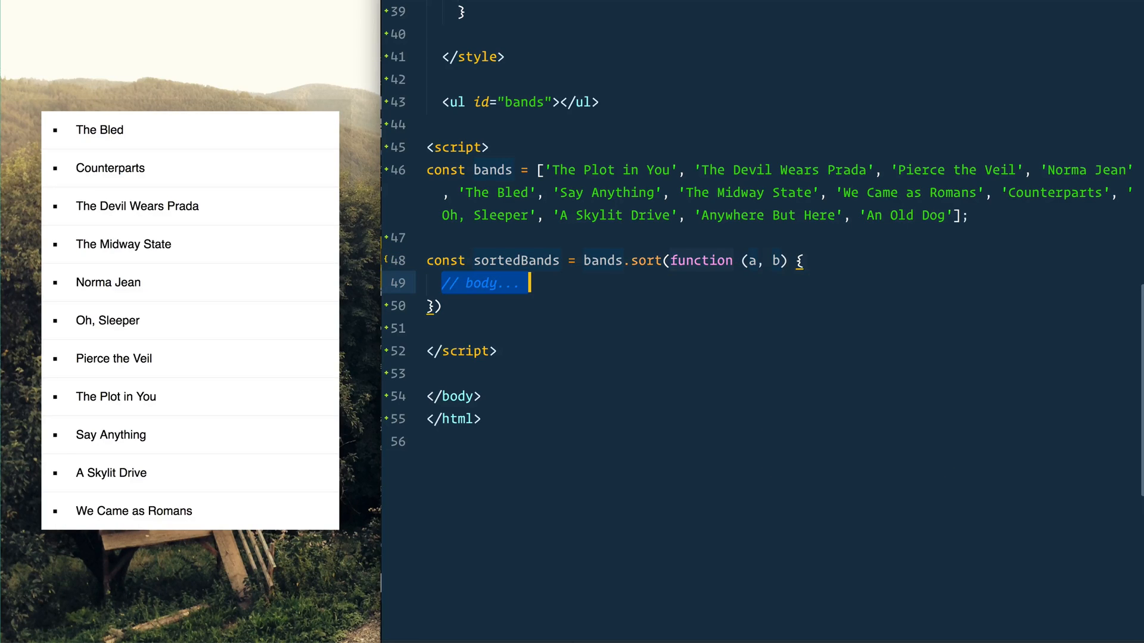
left_click(750, 260)
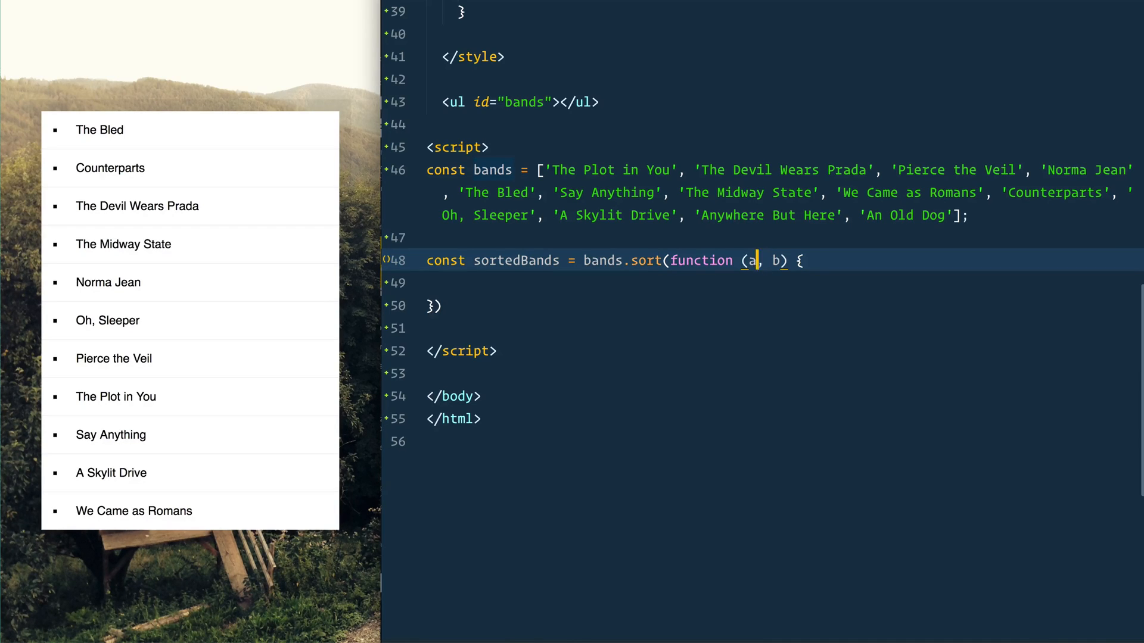
Write an if (a > b) block returning 1, with an else returning -1
left_click(445, 305)
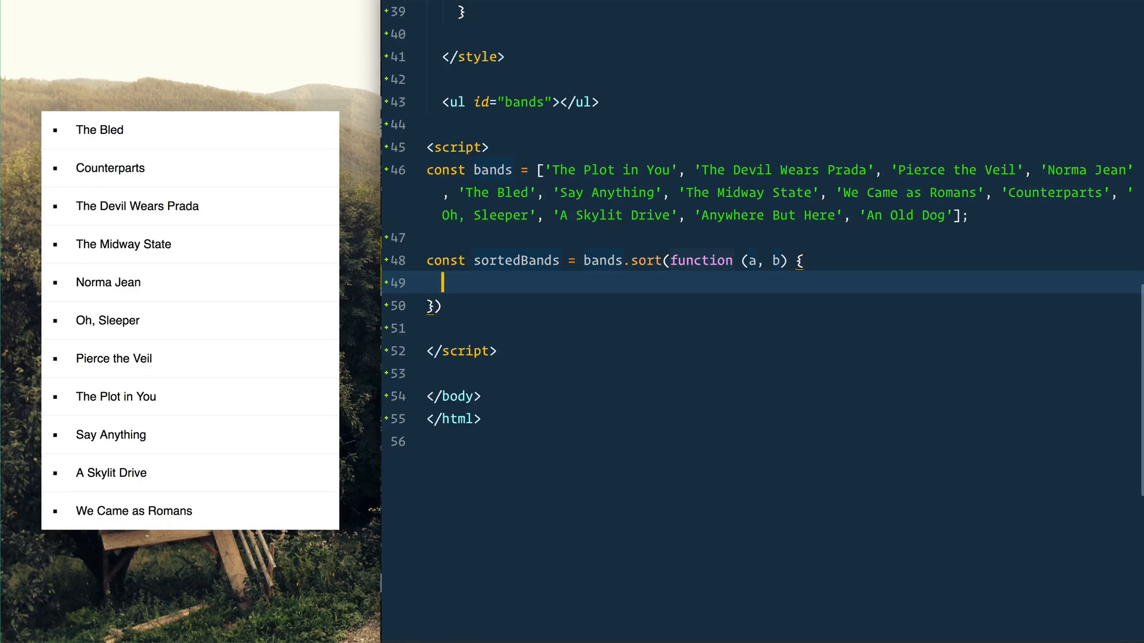
type("if(a > b")
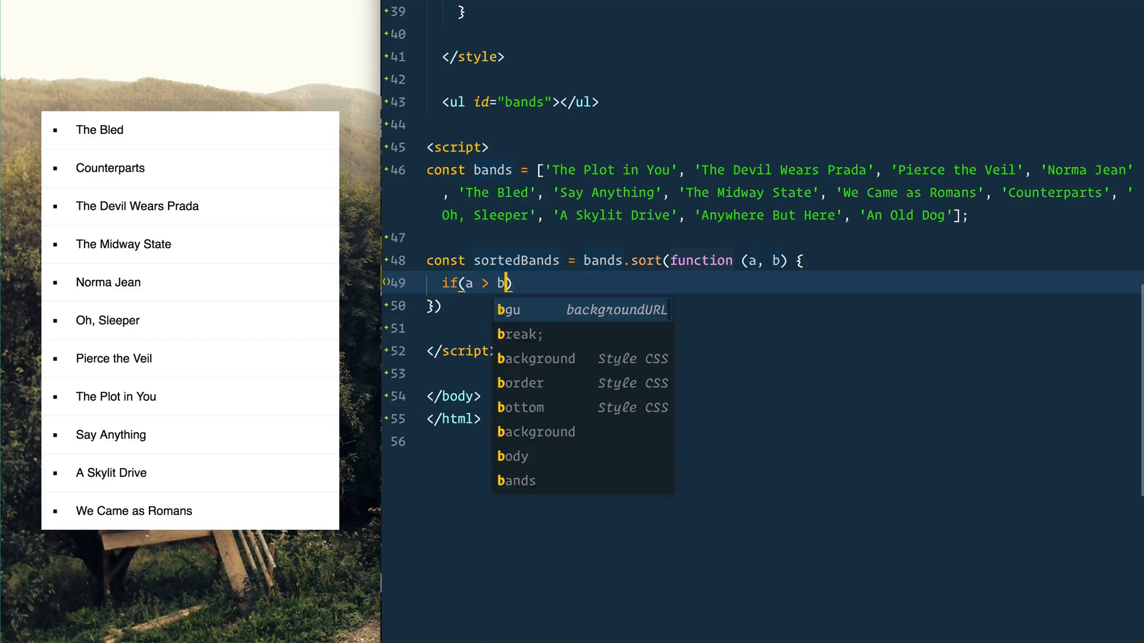
type("{")
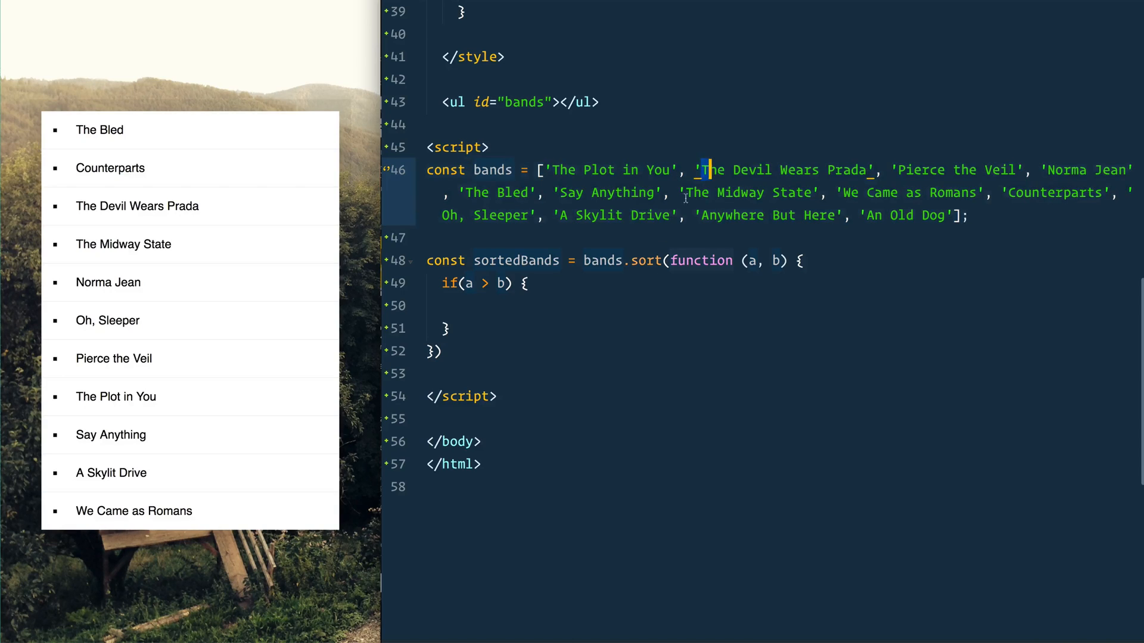
left_click(450, 306)
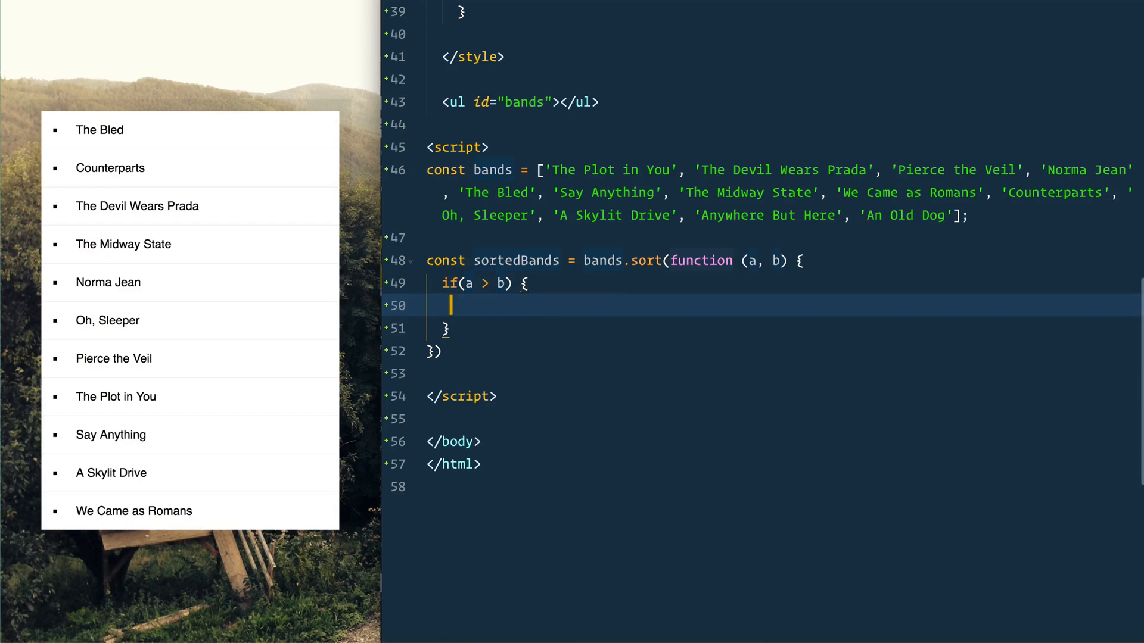
type("return")
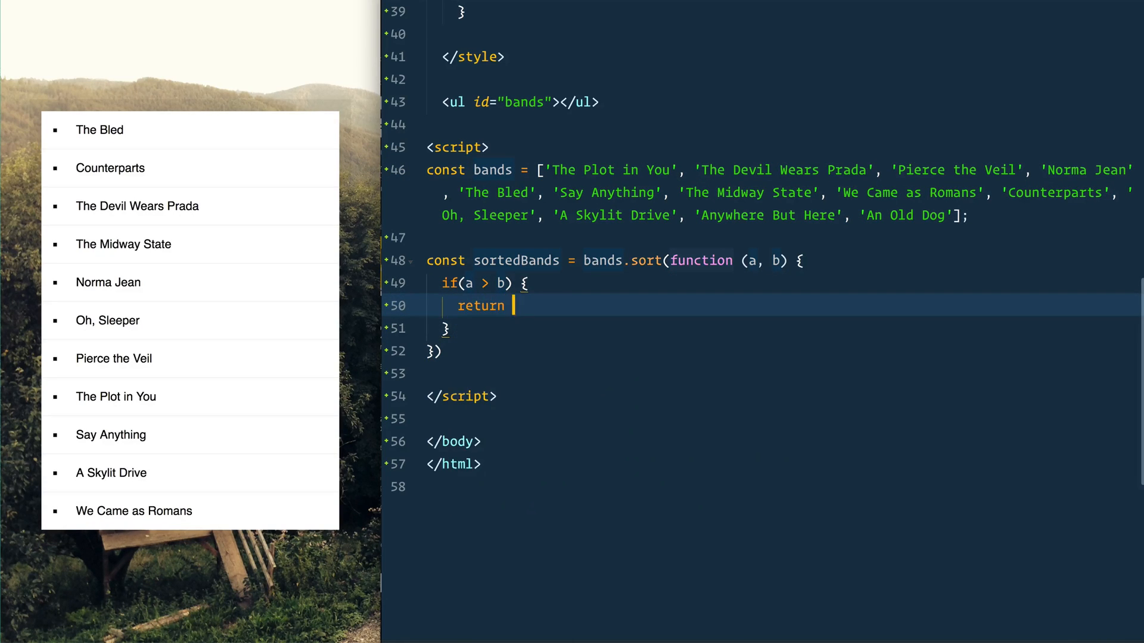
type("1;")
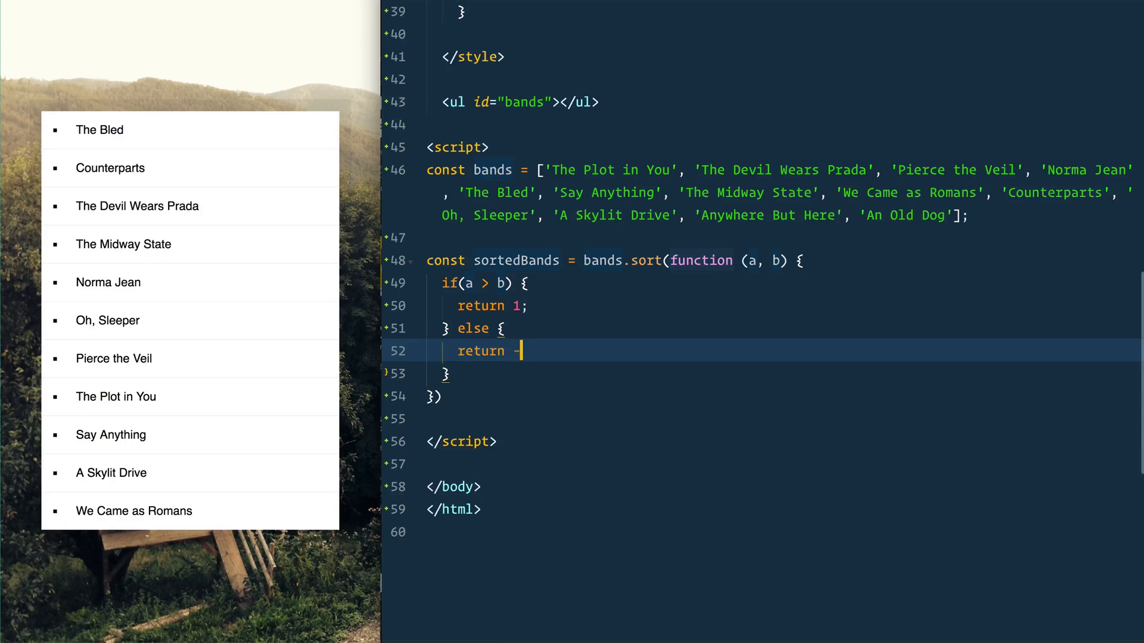
type("1;")
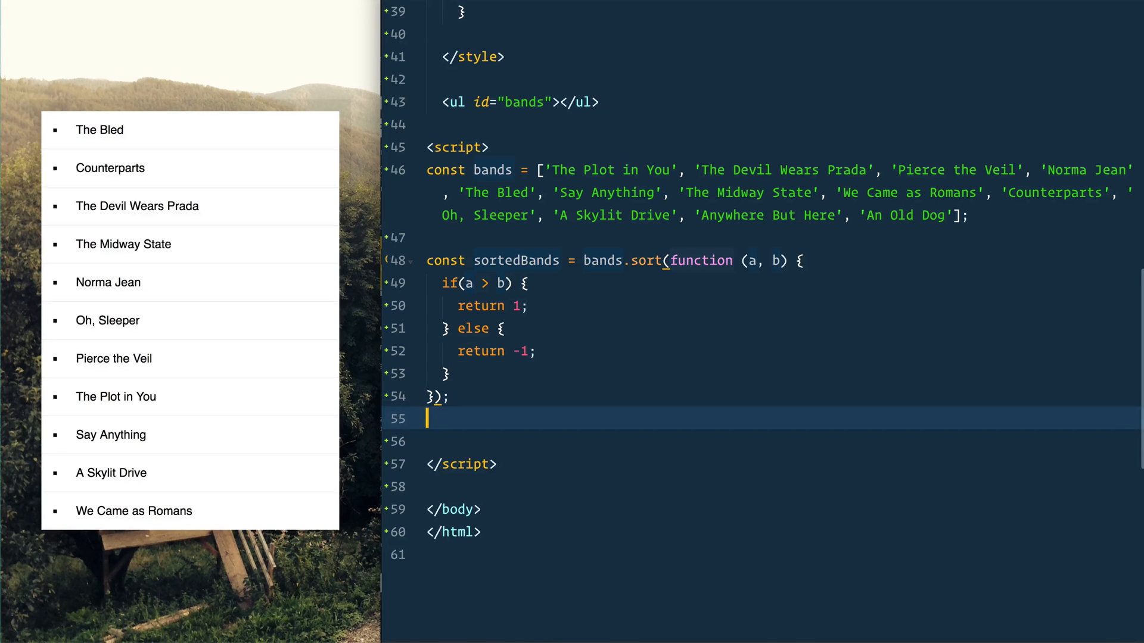
Add console.log(sortedBands); and expand the logged 13-item array in the Console
type("console.log(sortedBands);")
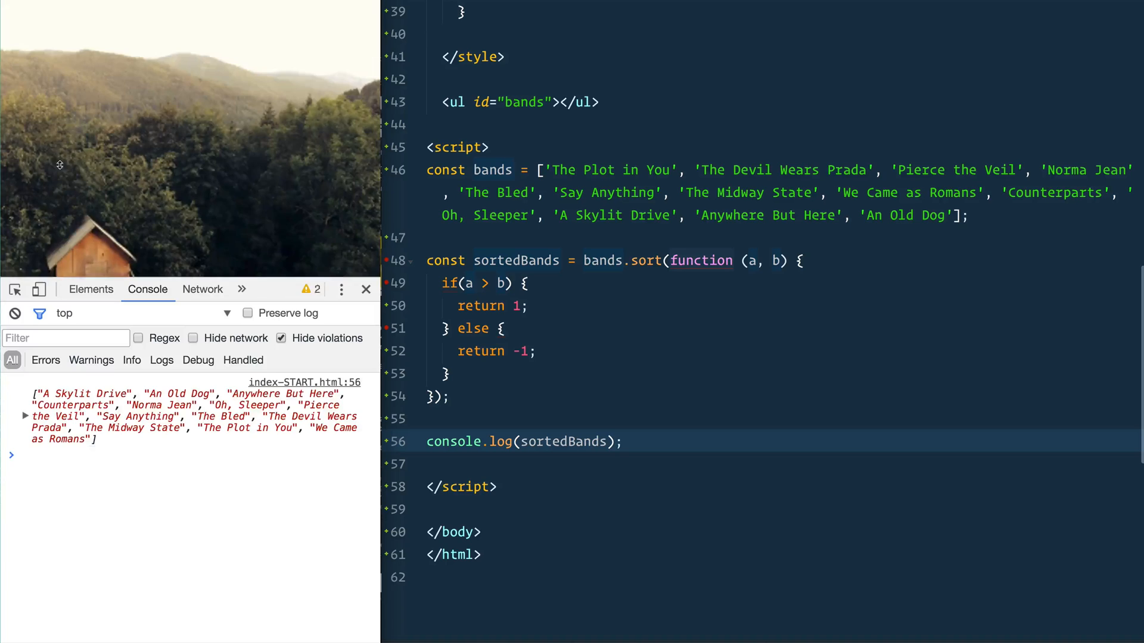
left_click(26, 384)
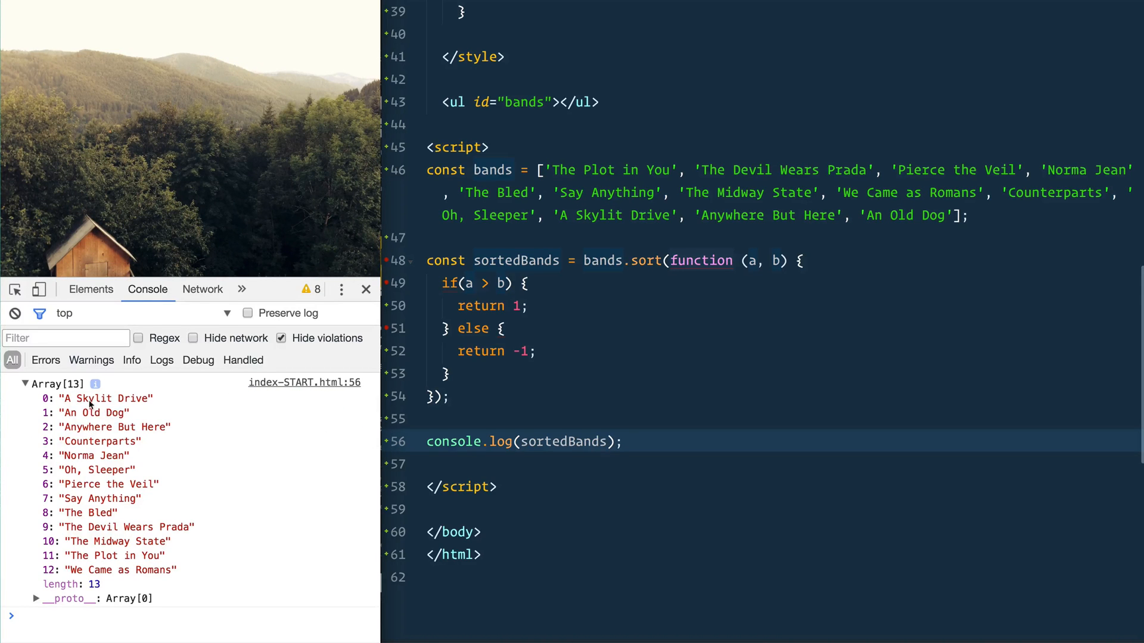
mouse_move(97, 498)
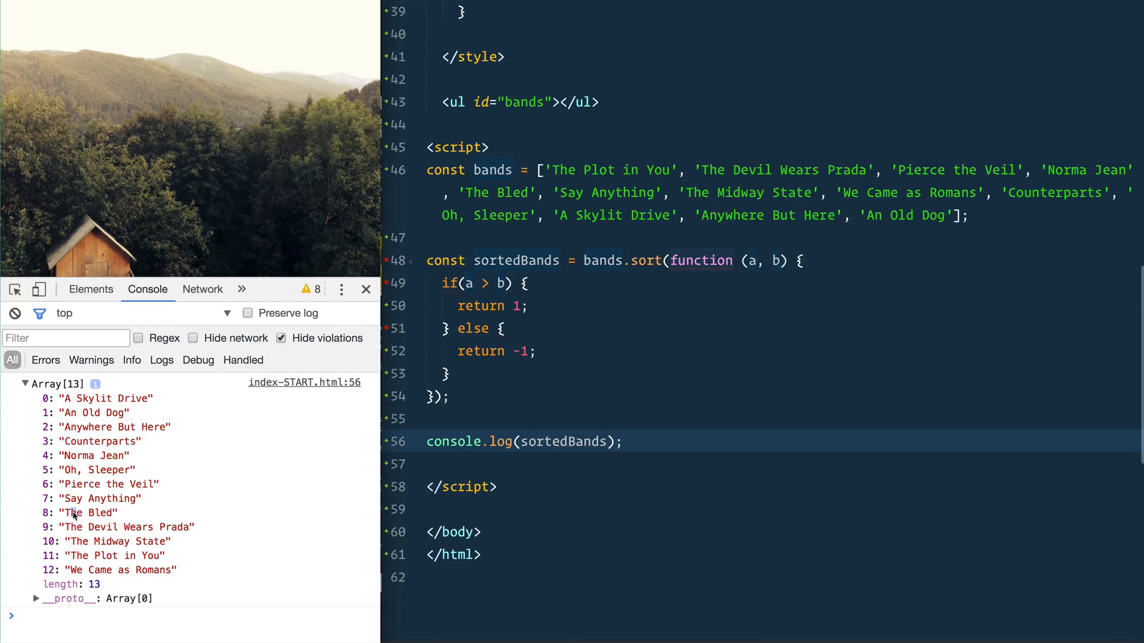
left_click(506, 237)
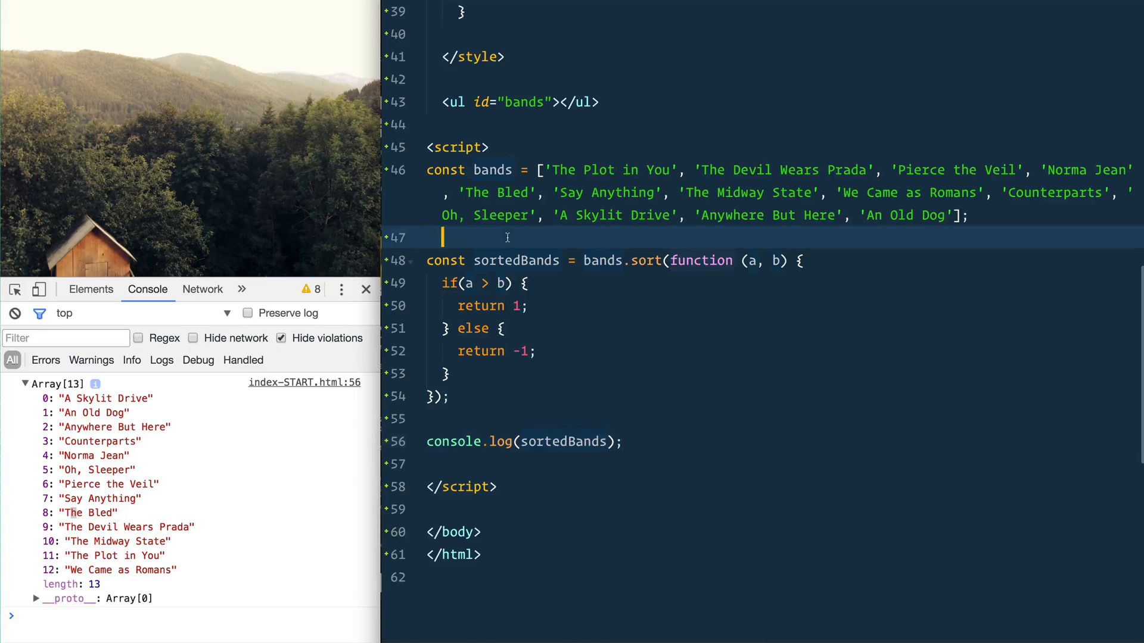
Start function strip(bandName) with a return statement on bandName
type("function")
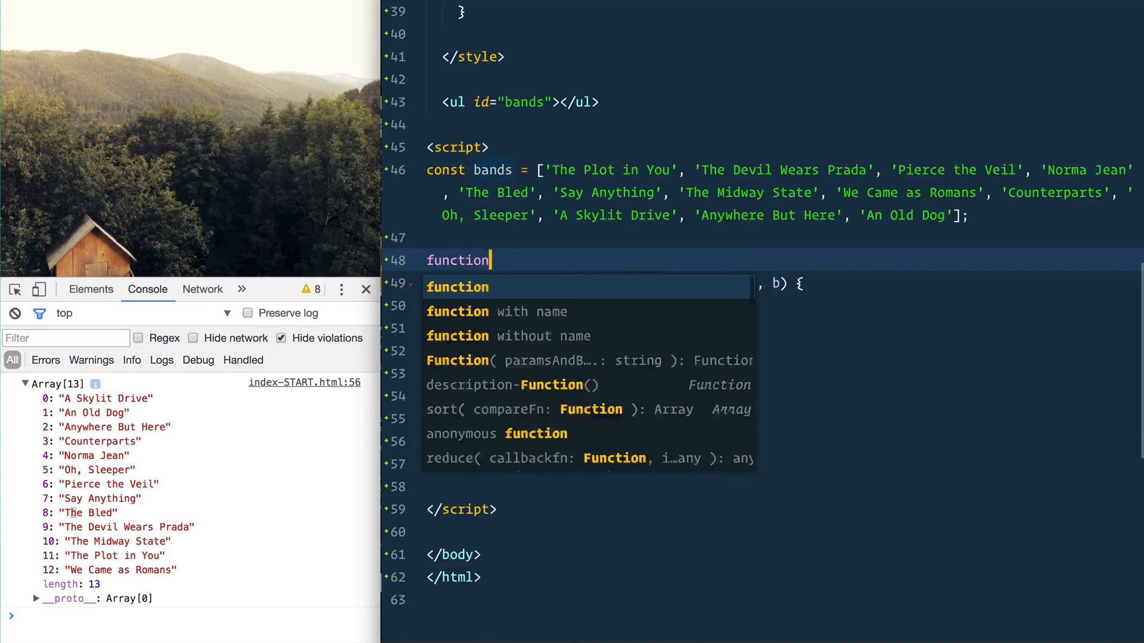
type("strip")
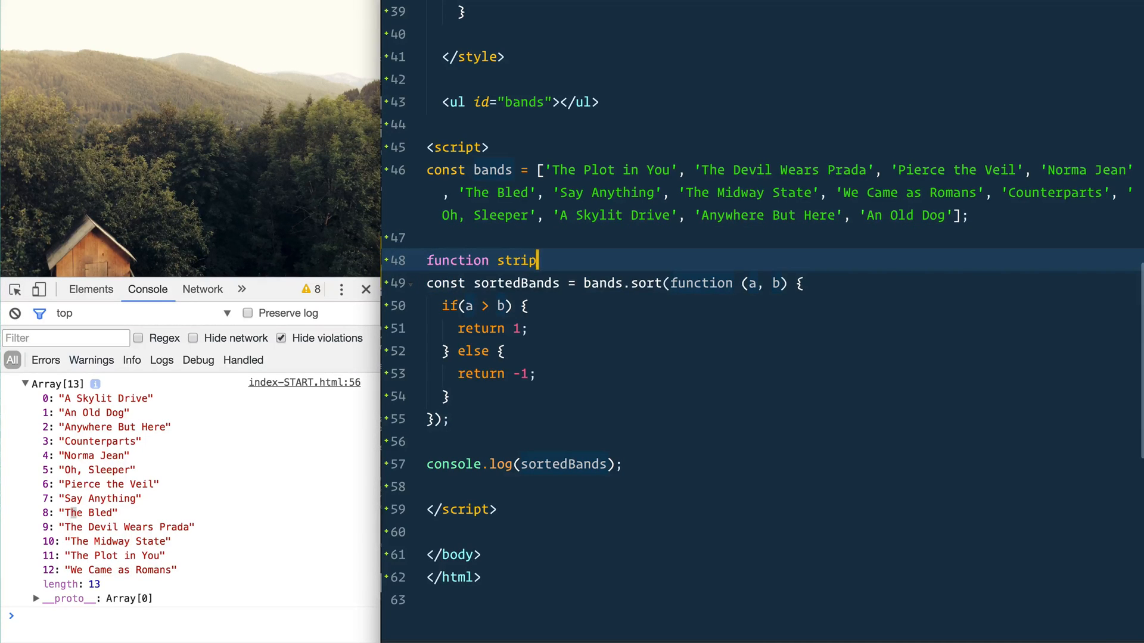
type("(bandName)")
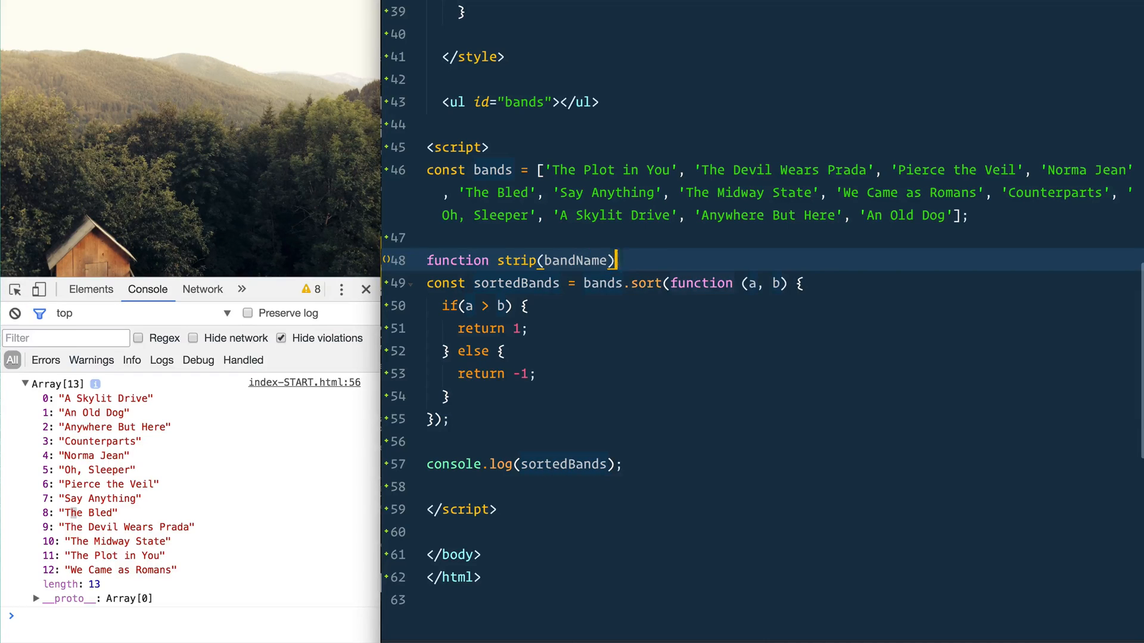
type("{")
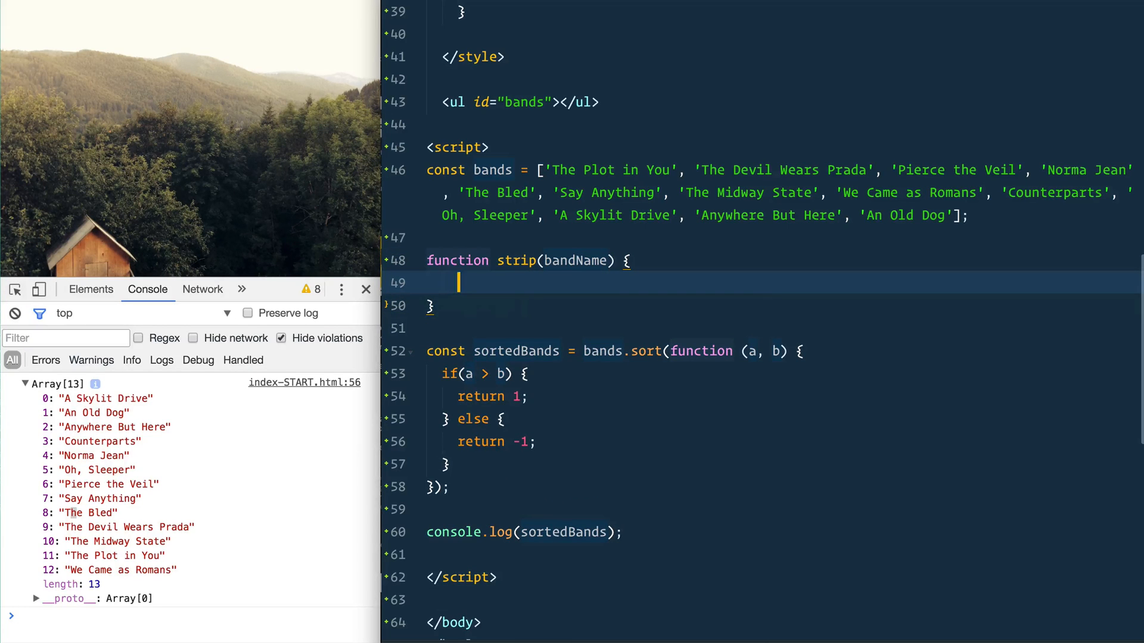
type("return bandName.reaplce(")
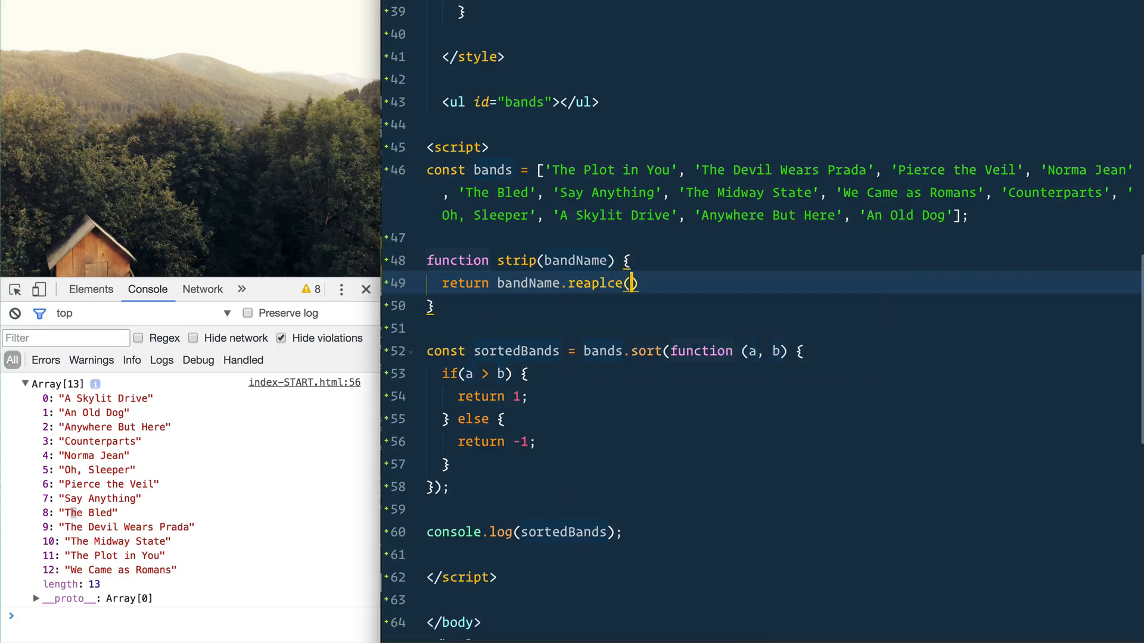
type("'the")
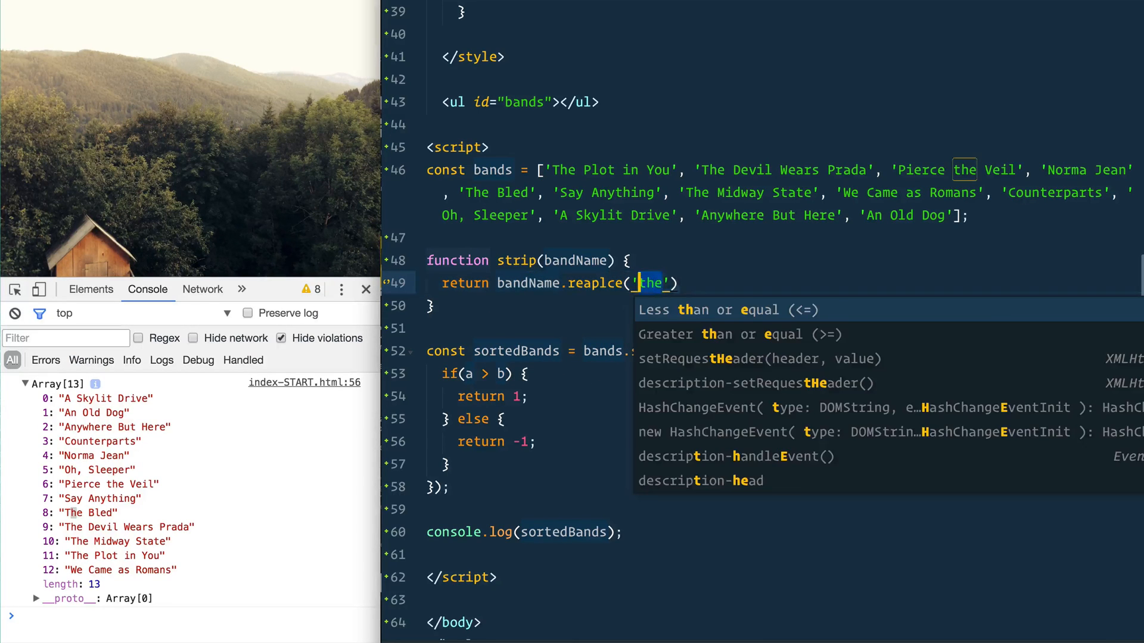
type("an")
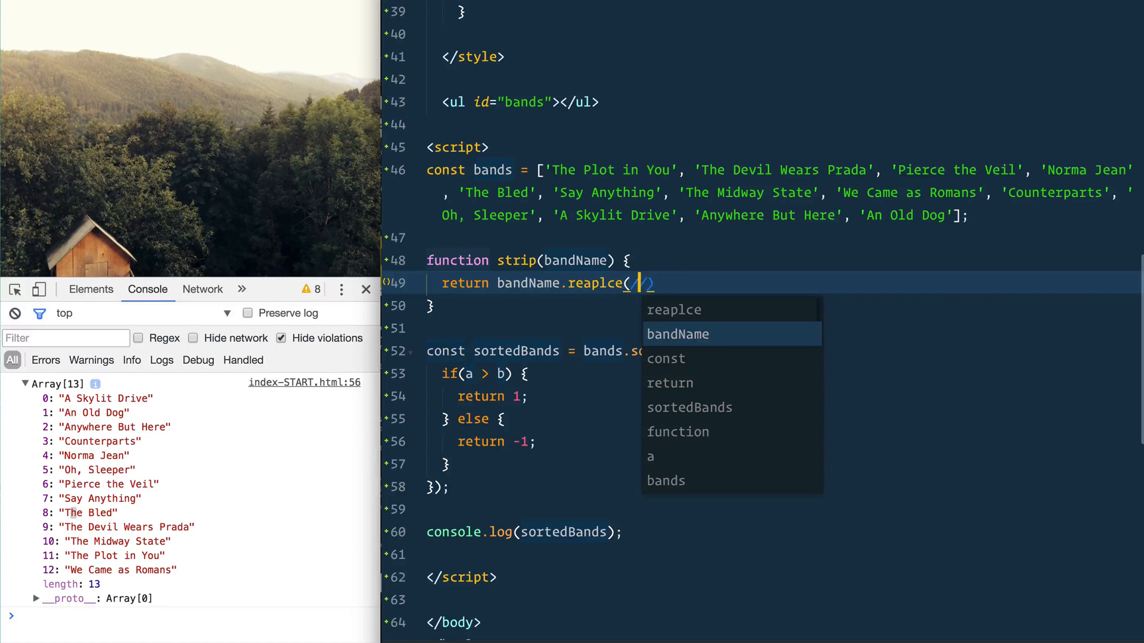
Build the case-insensitive /^(a |the |an )/i pattern, correcting a mistyped letter
type("^")
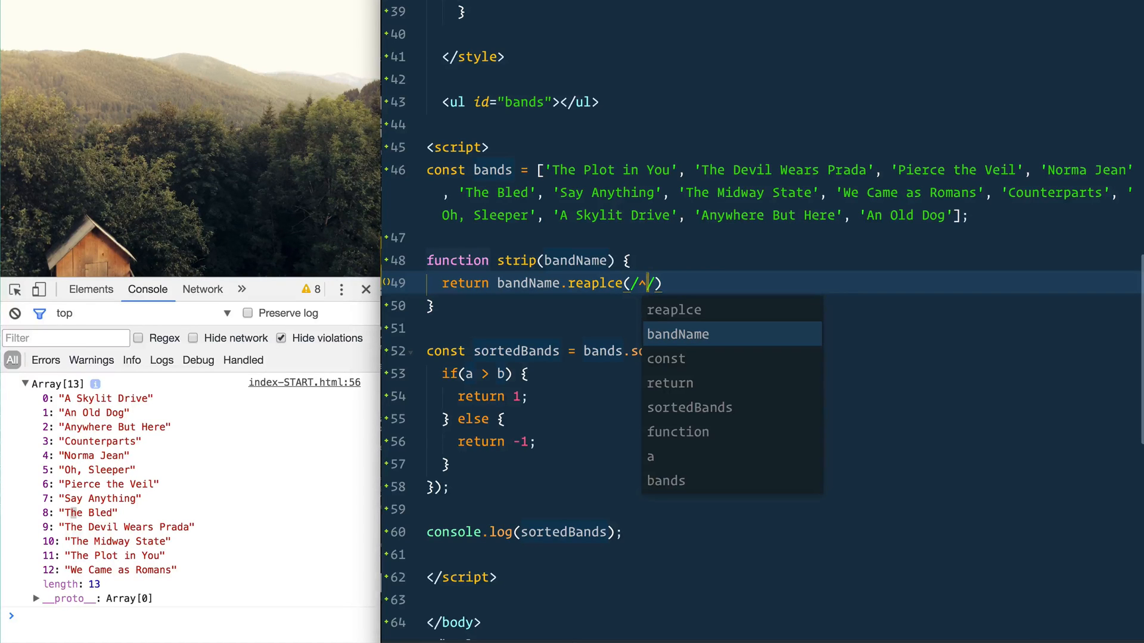
type("(")
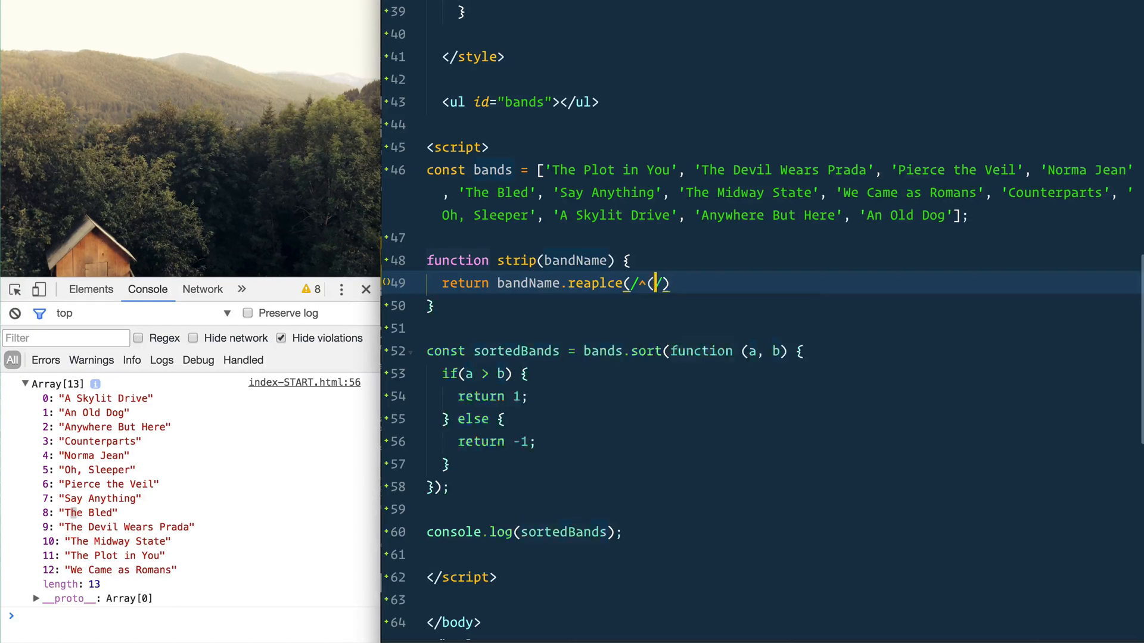
type(")")
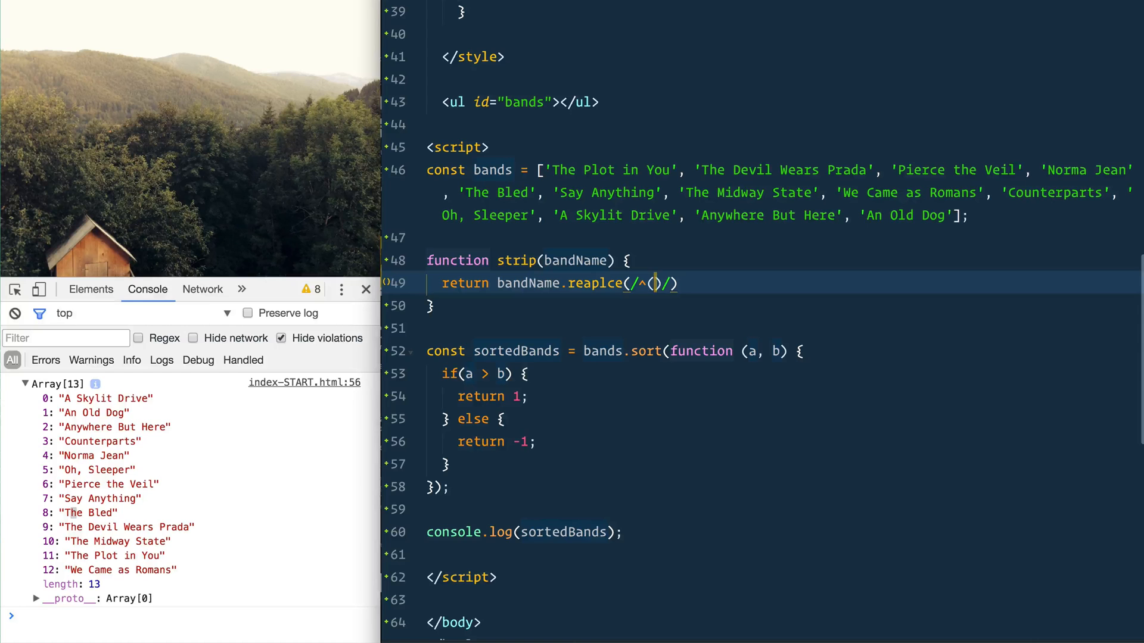
type("a")
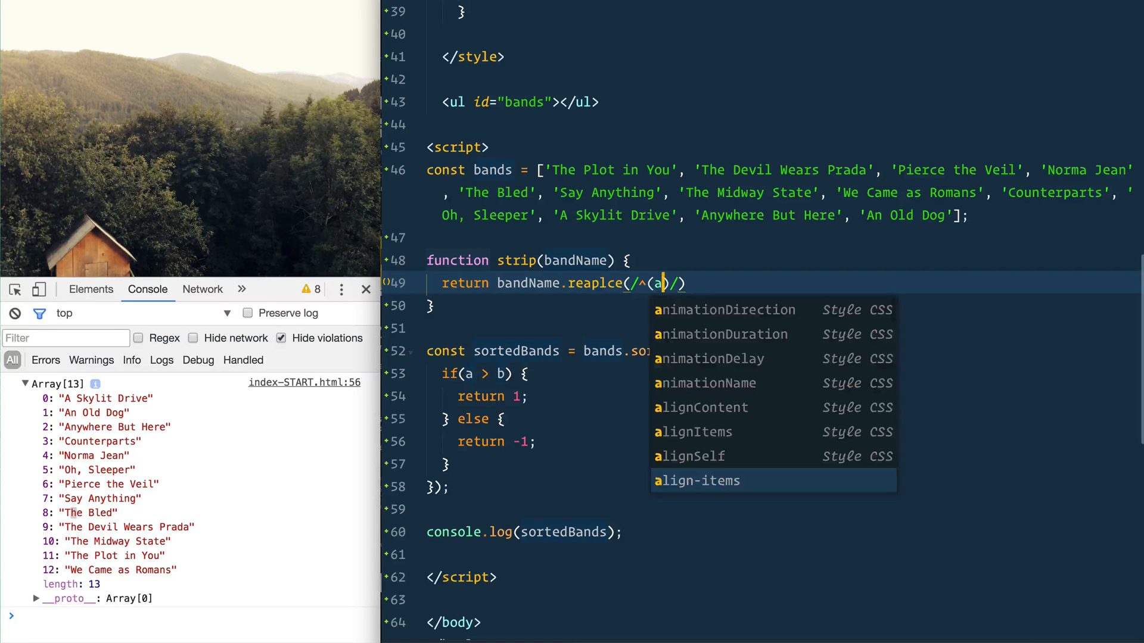
type("|the")
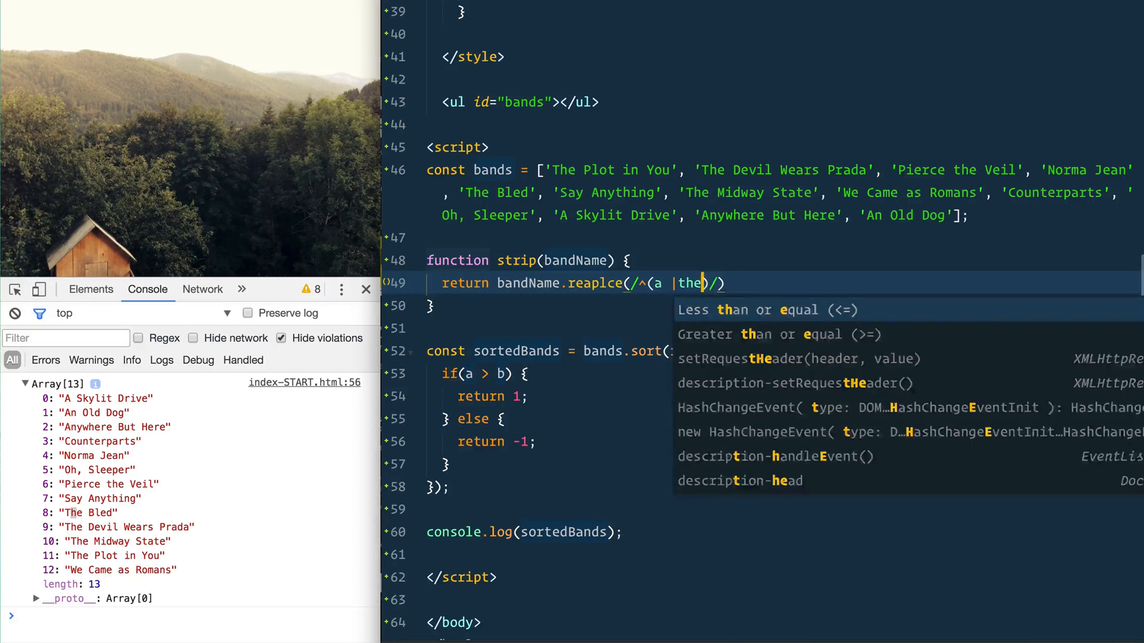
type("|an")
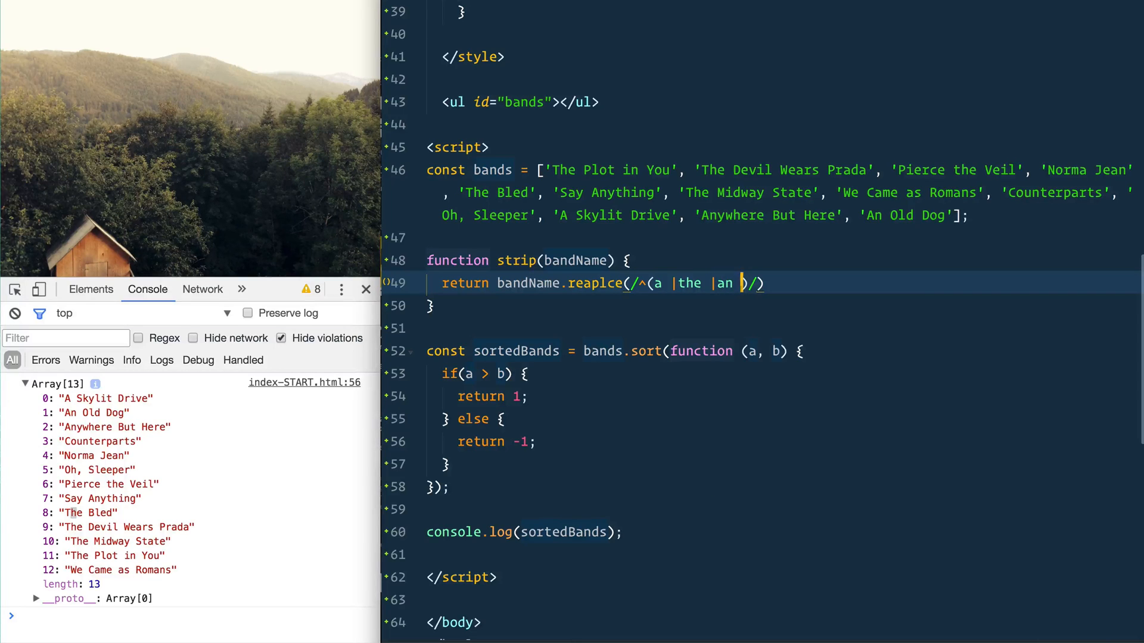
type("i")
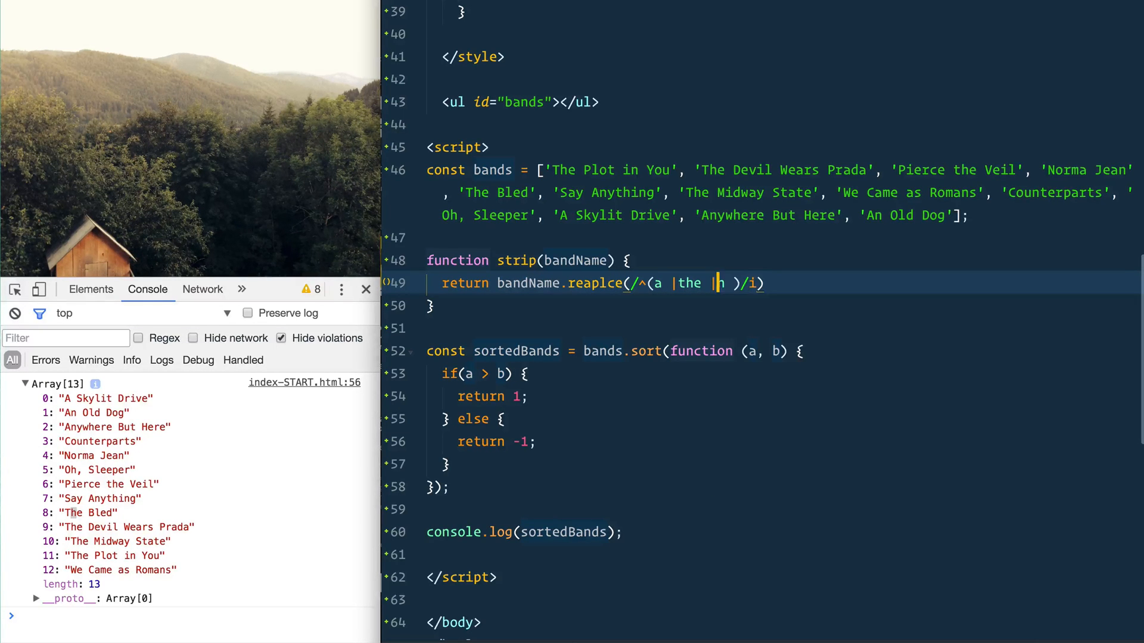
key("Backspace")
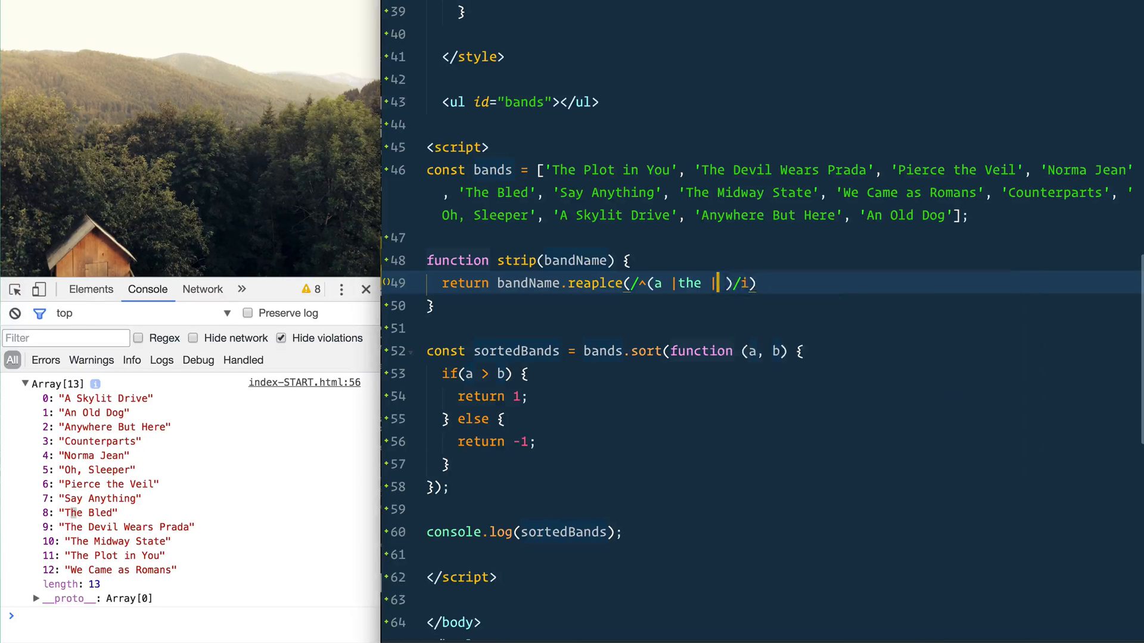
type("an")
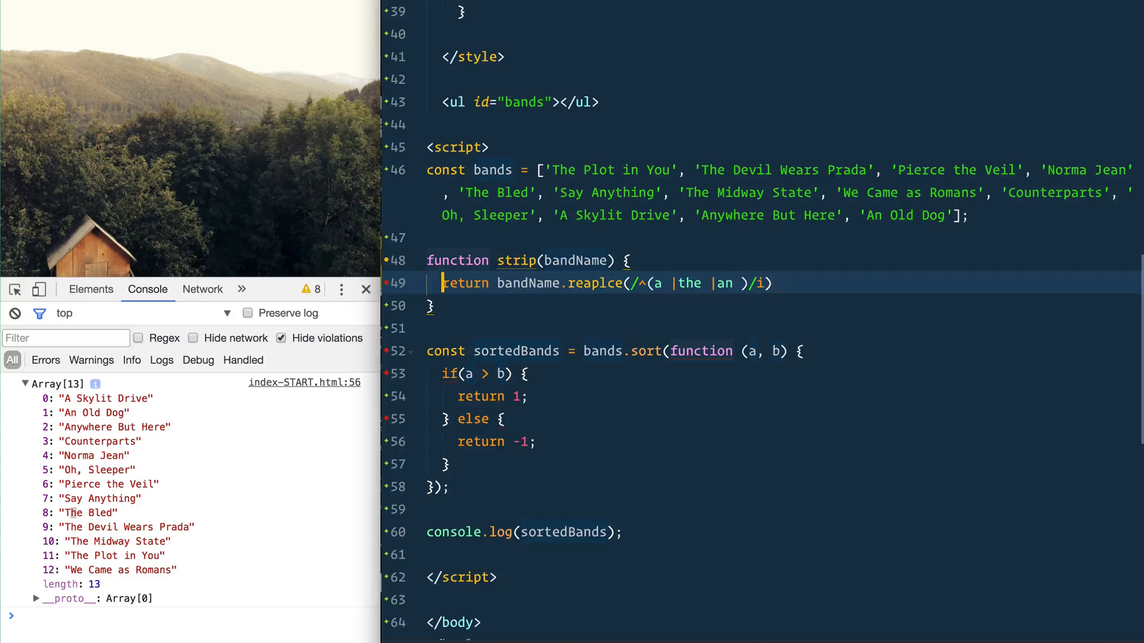
Fix the 'reaplce' typo to replace and end with .trim();
left_click(627, 283)
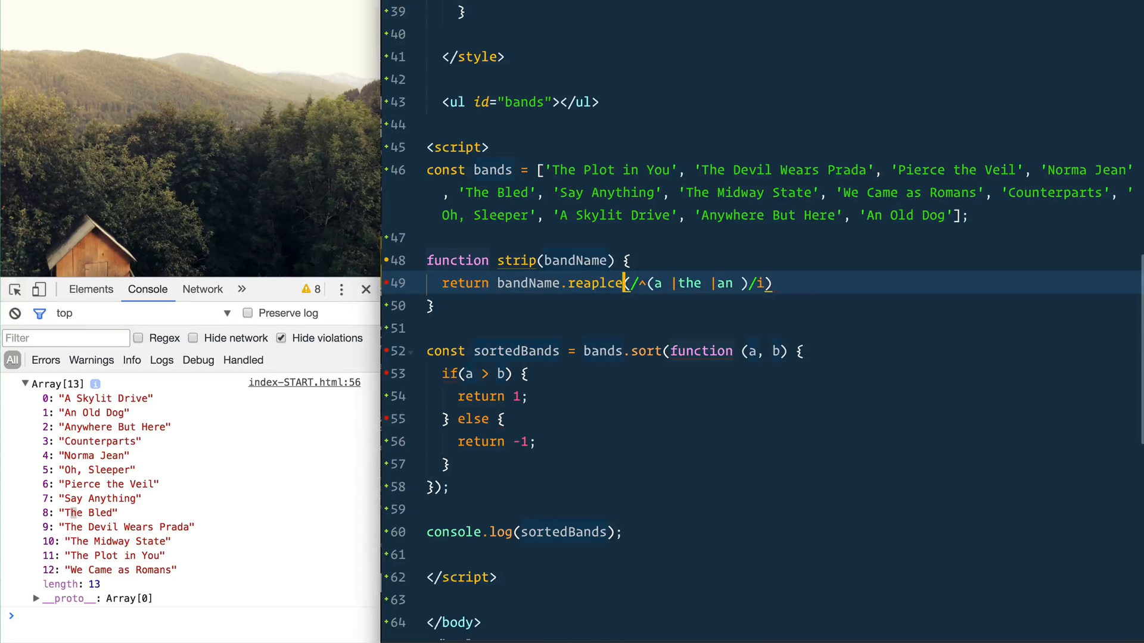
type("replace")
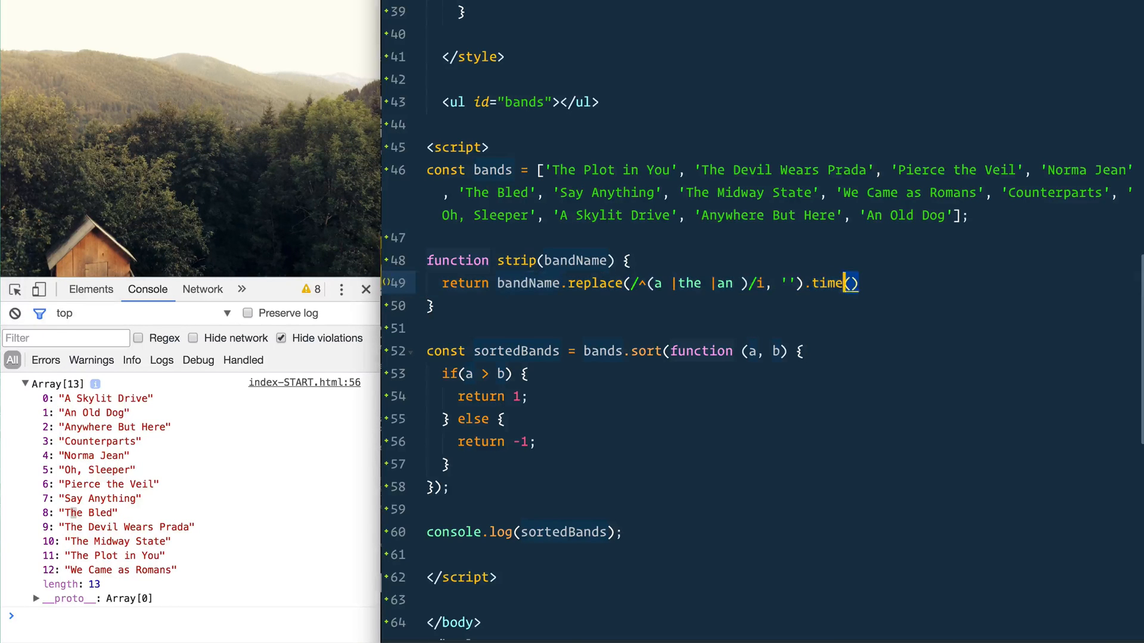
type("rim")
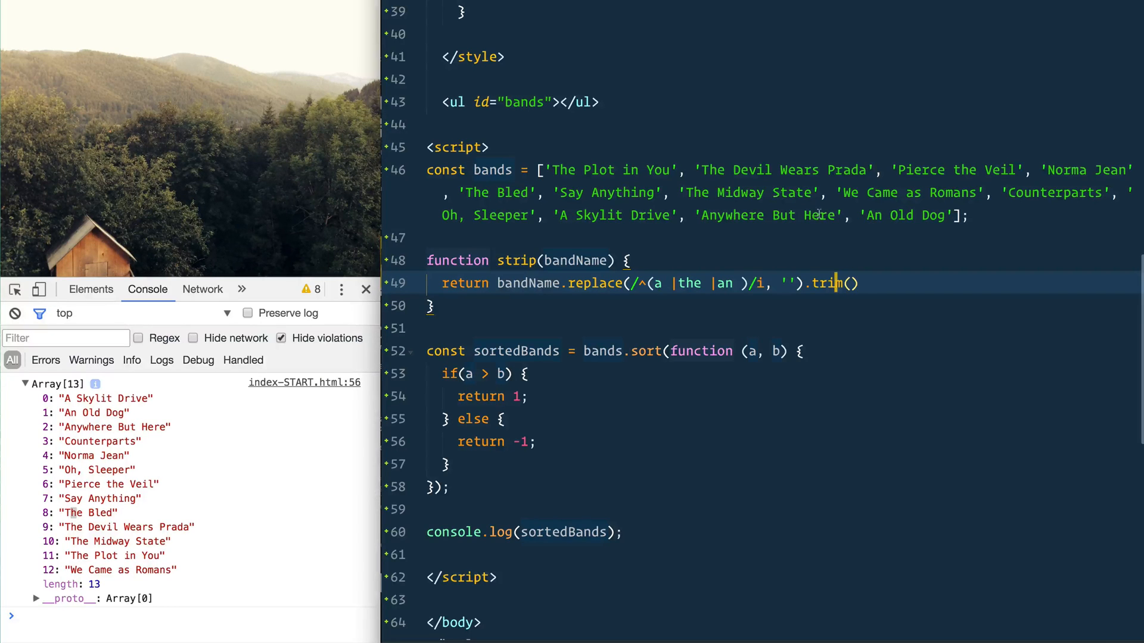
type(";")
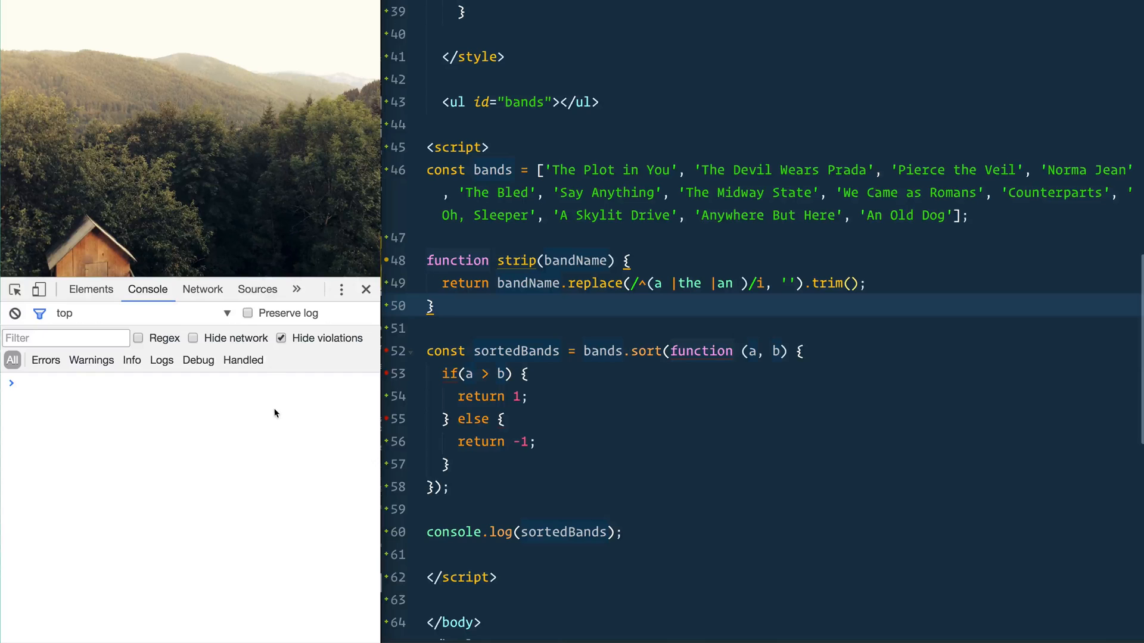
Run strip on 'An old dog', 'Anold dog' and 'The old dog' in the console
type("strip('An old dog")
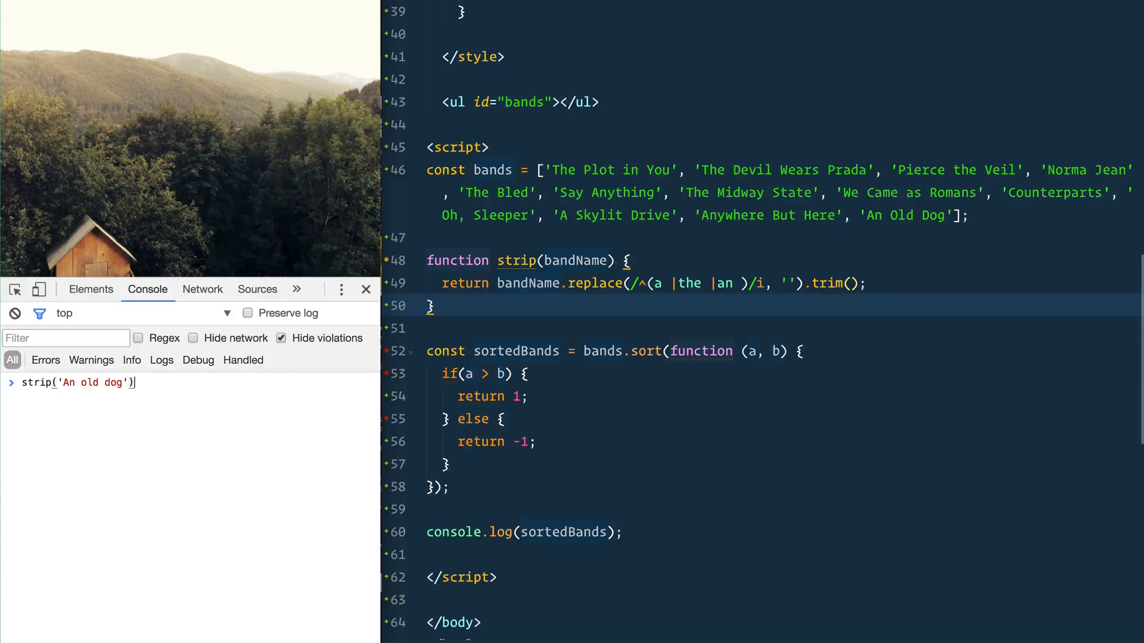
key("Enter")
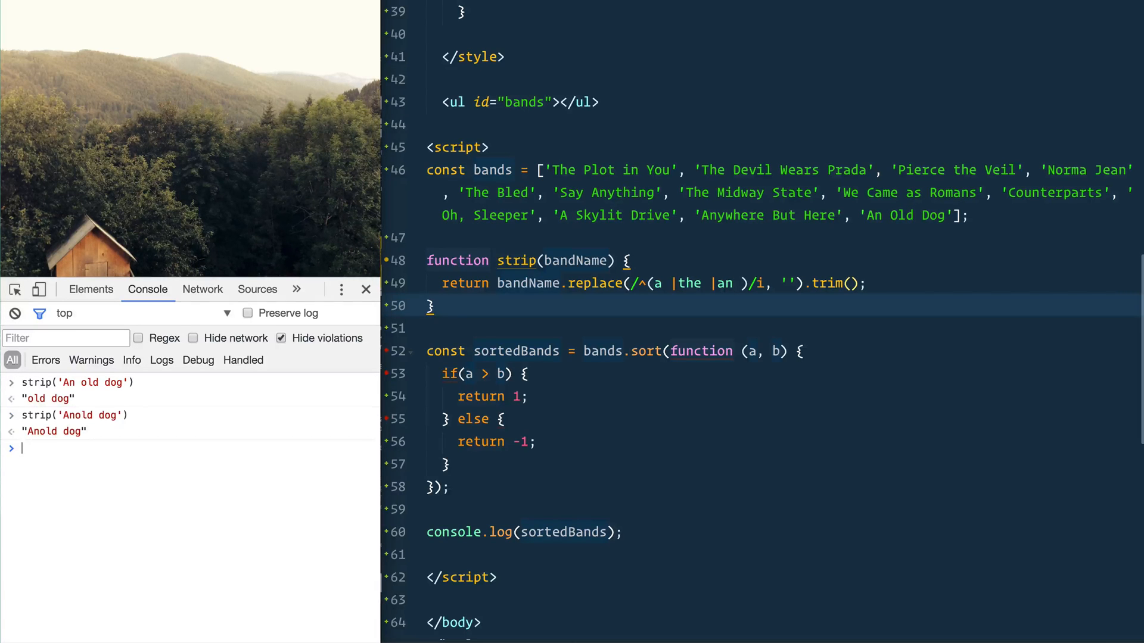
type("strip('Anold dog')")
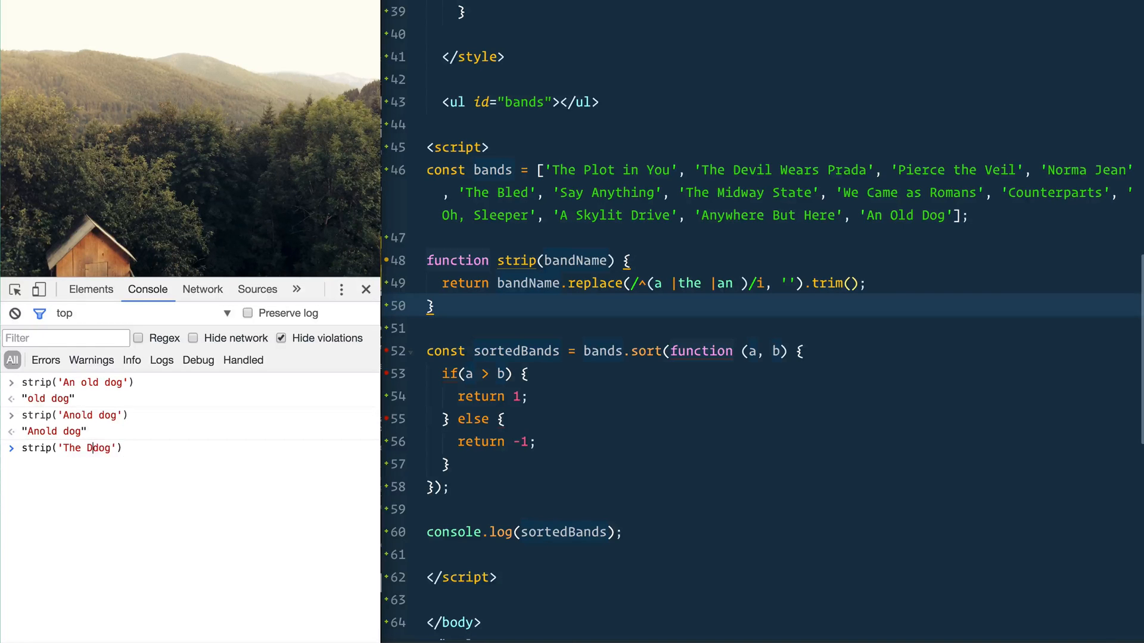
type("old d")
key("Enter")
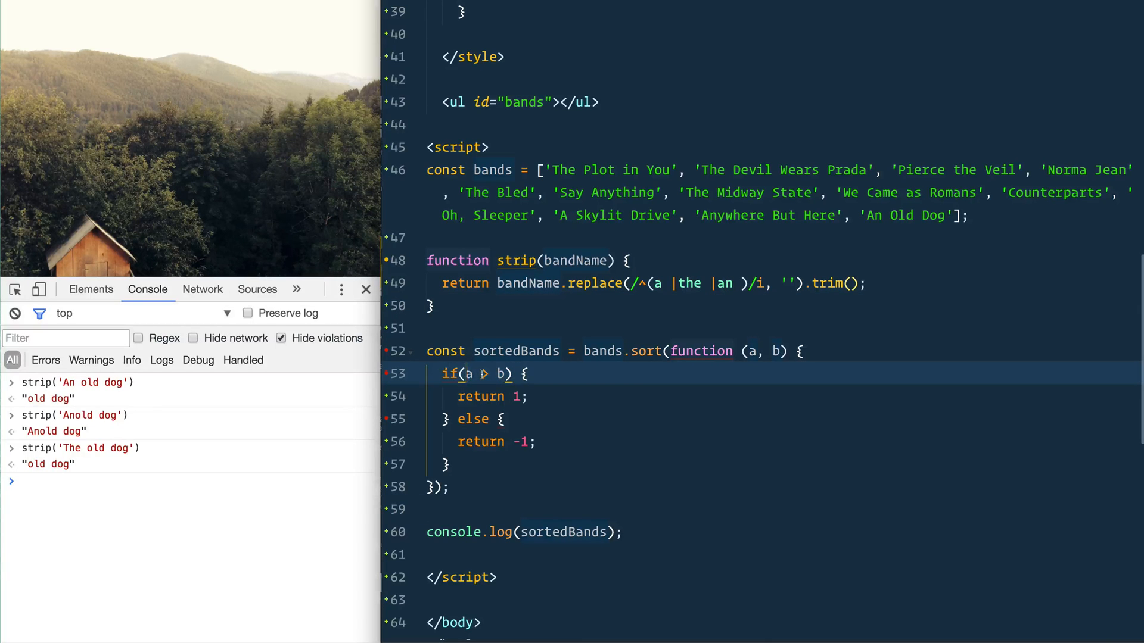
Compare strip(a) with strip(b) in the if condition and check the logged order
type("strip")
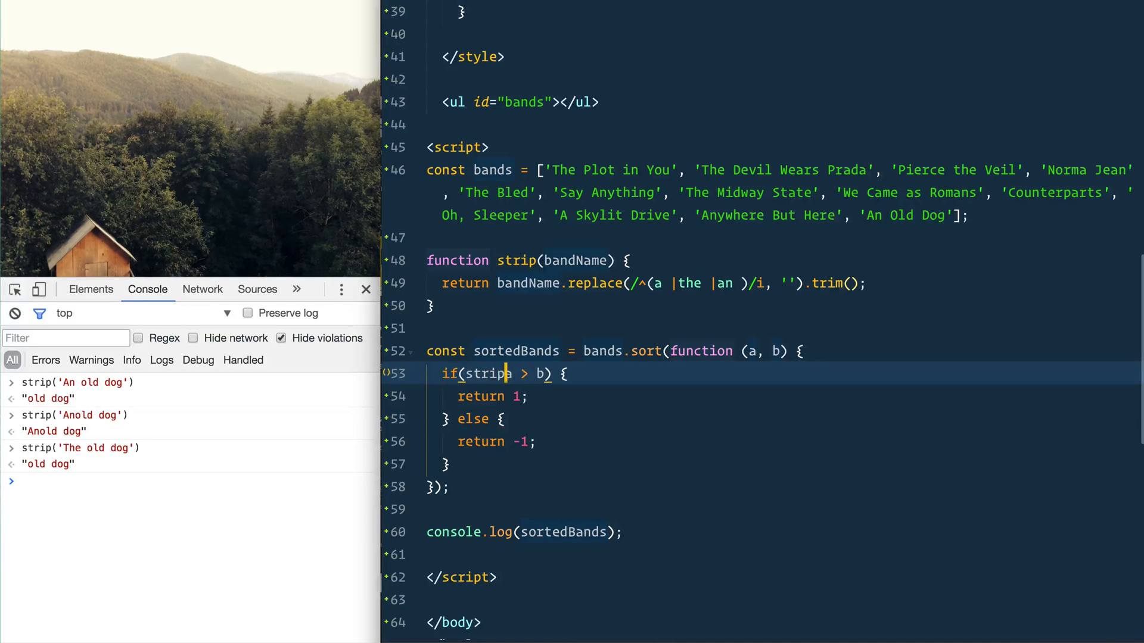
type("(a)")
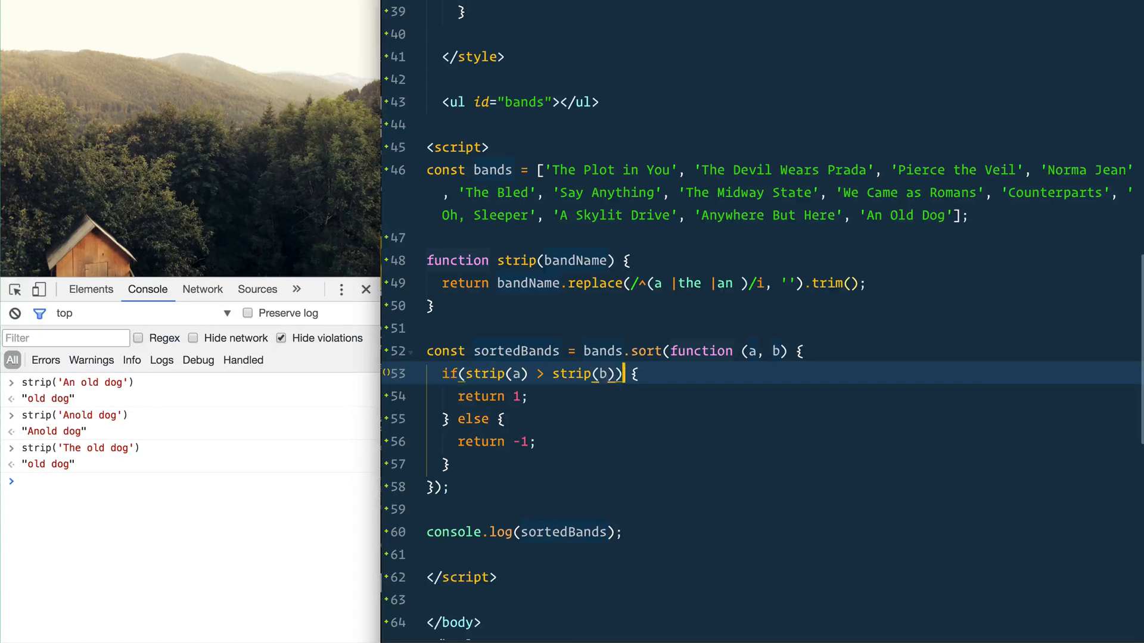
mouse_move(475, 367)
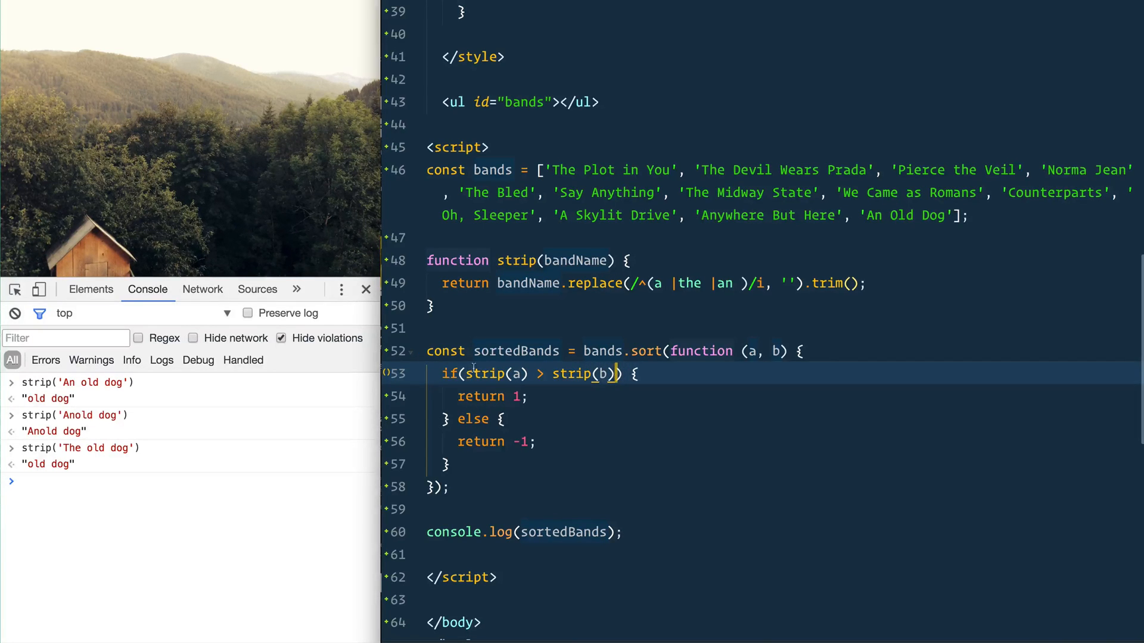
double_click(485, 374)
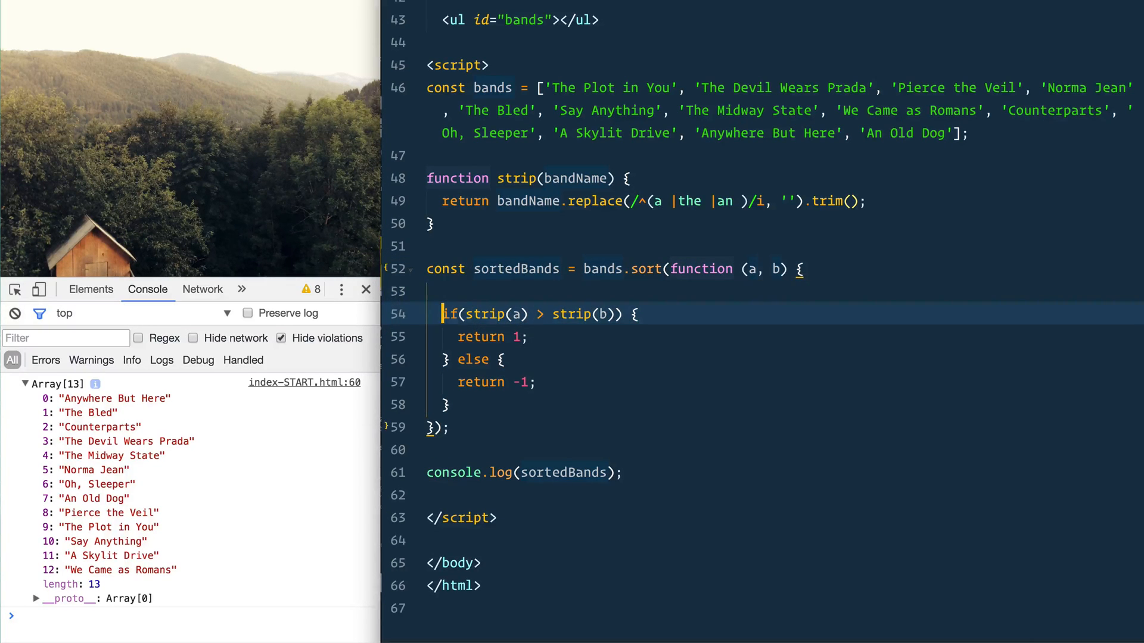
Condense the comparator to a one-line arrow function: strip(a) > strip(b) ? 1 : -1
type("return strip(a) > strip(b")
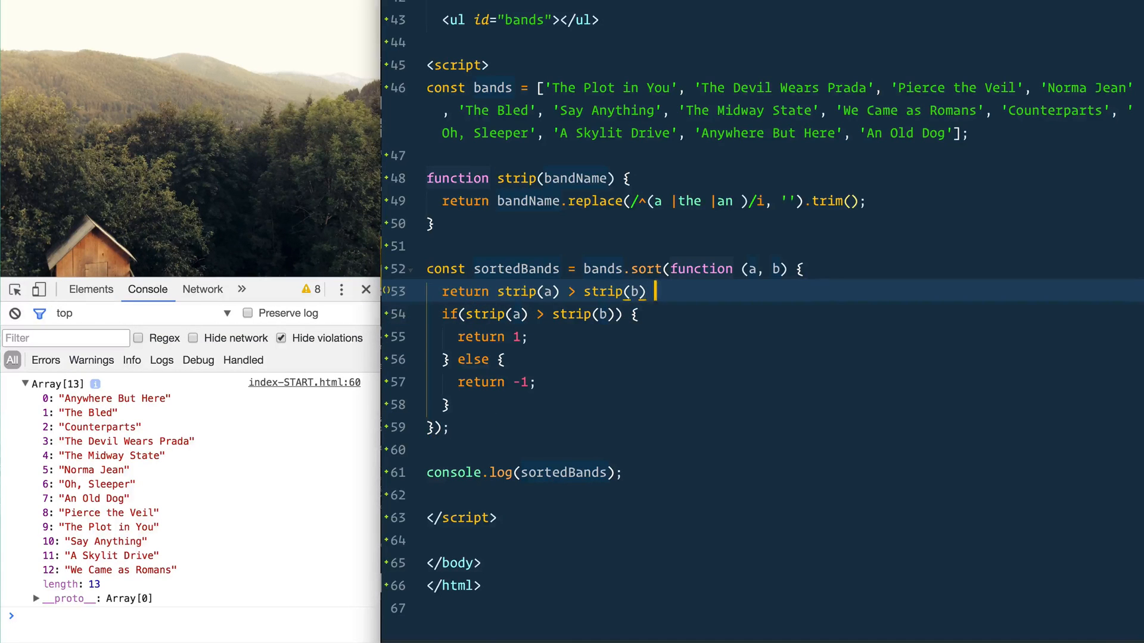
type("? 1 :")
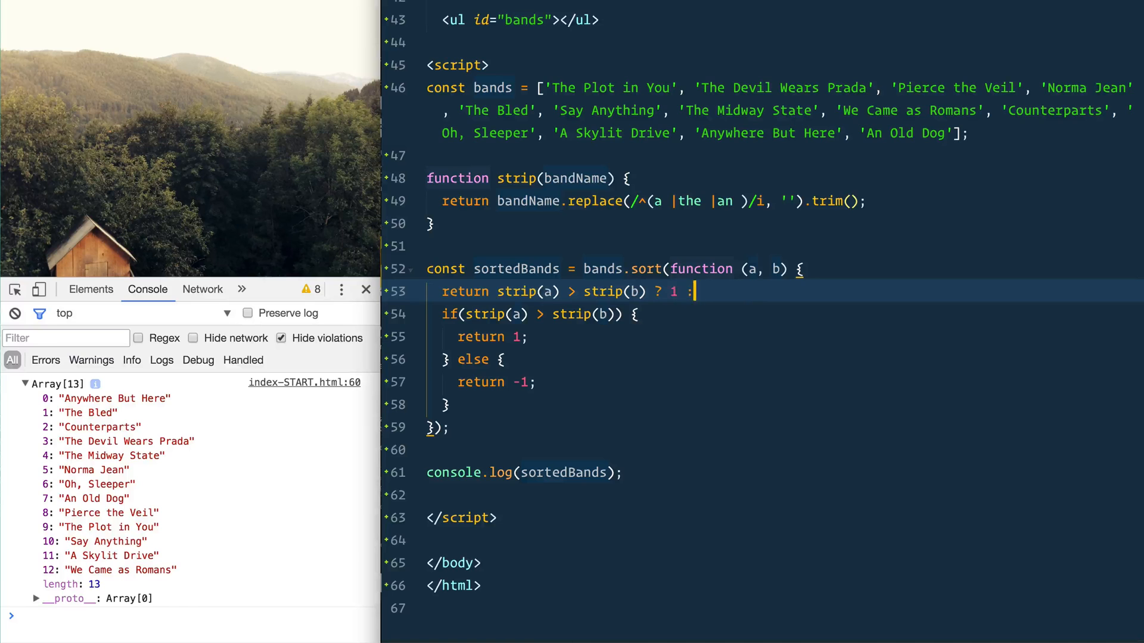
type("-1;")
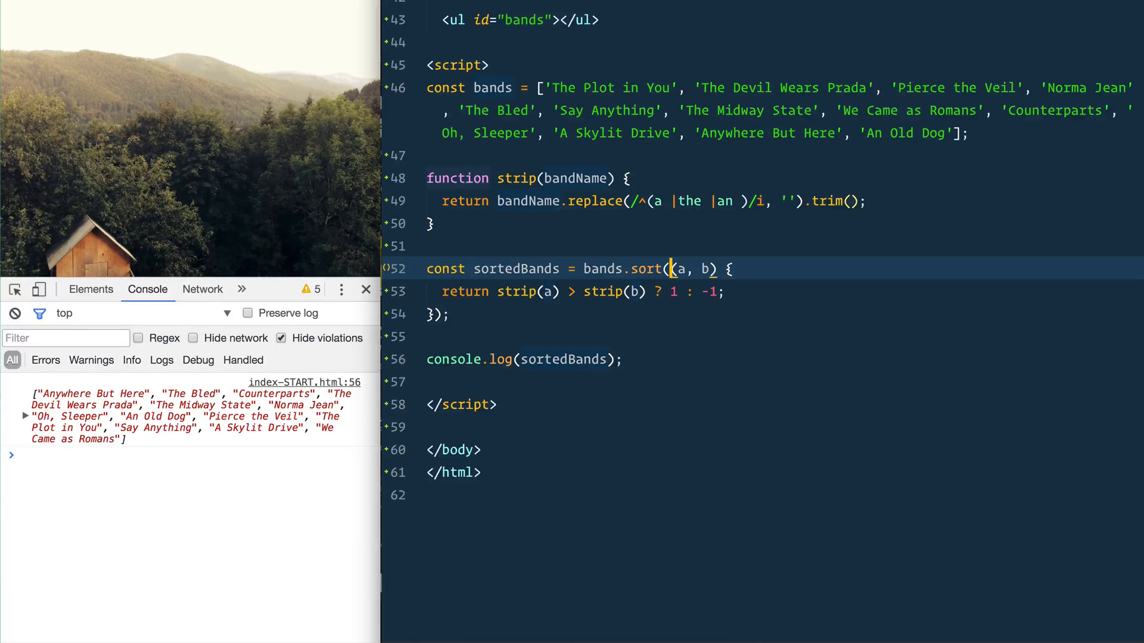
type("=>")
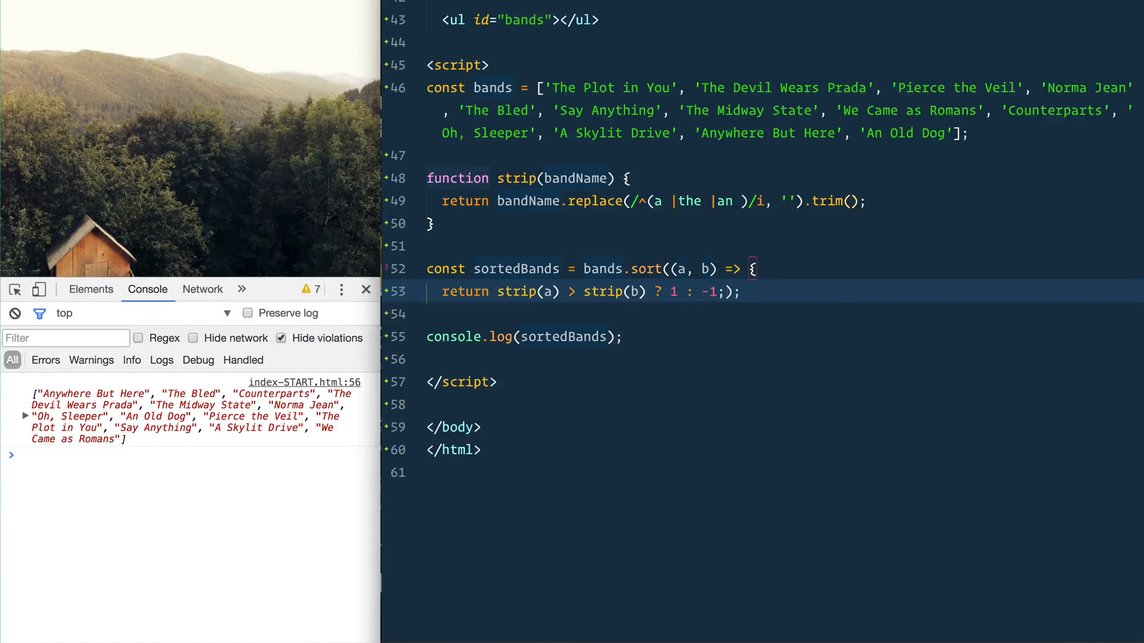
key("Backspace")
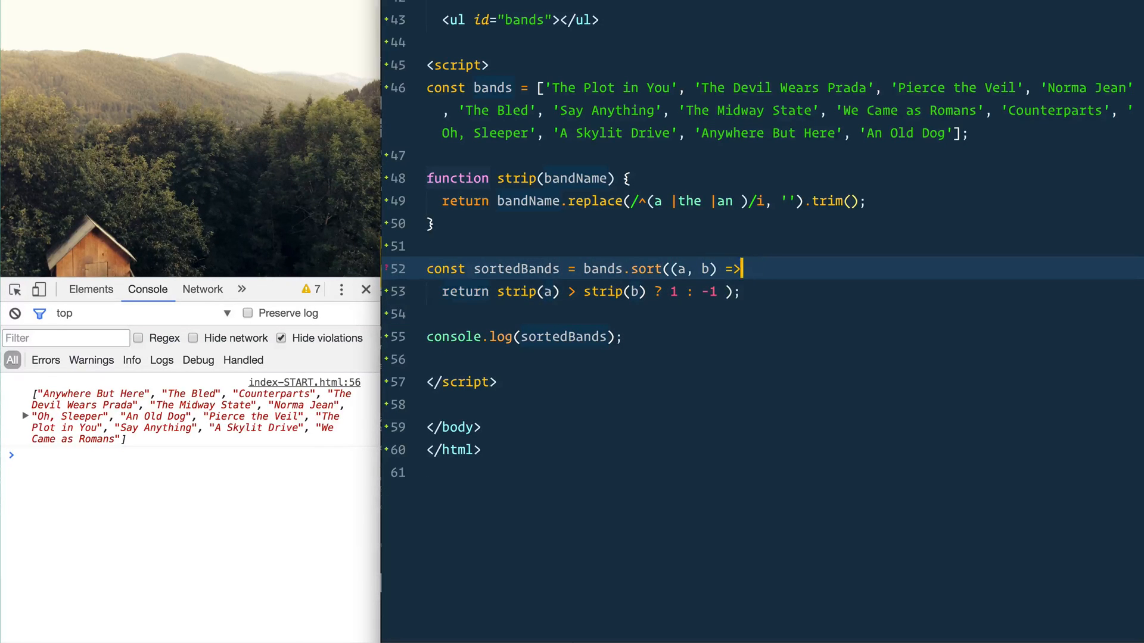
key("Backspace")
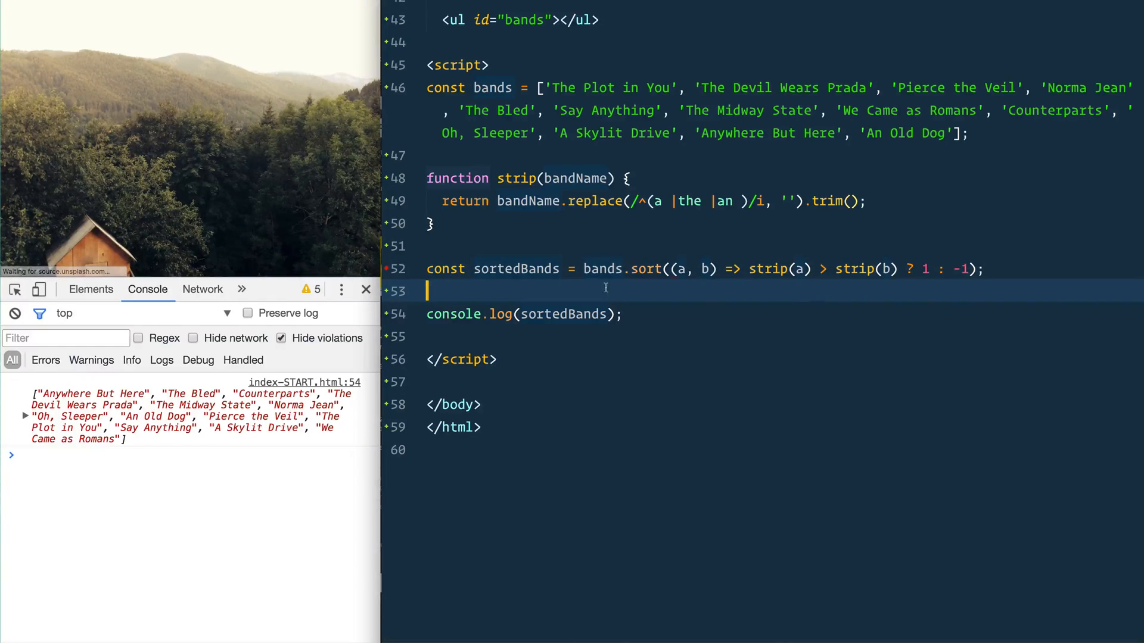
Set document.querySelector('#bands').innerHTML to sortedBands mapped into <li> items
key("enter")
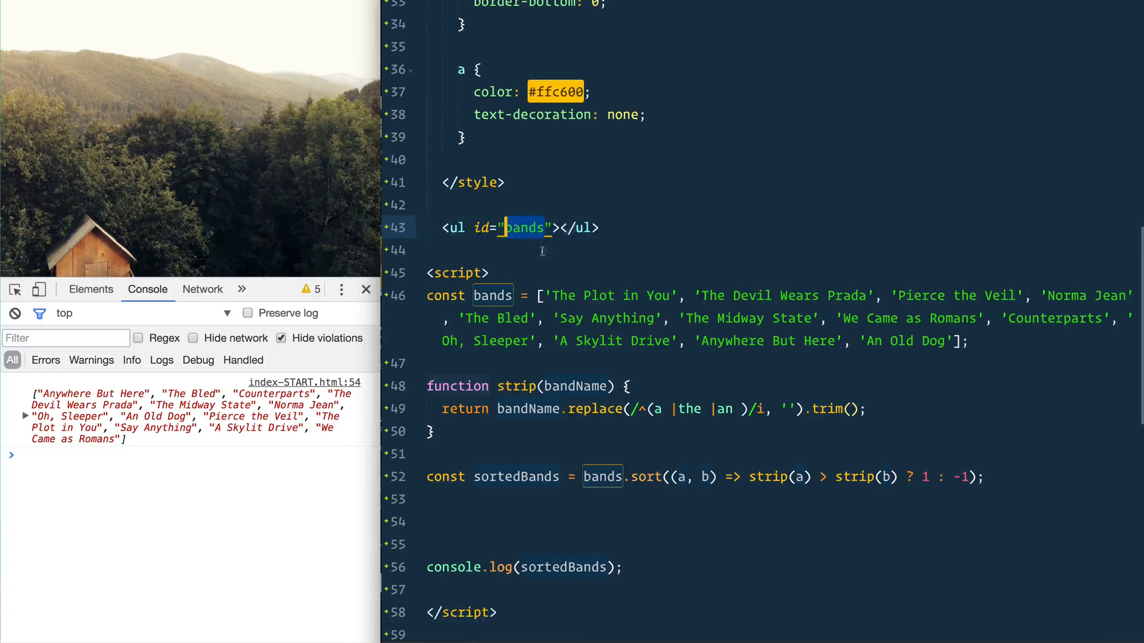
type("doc")
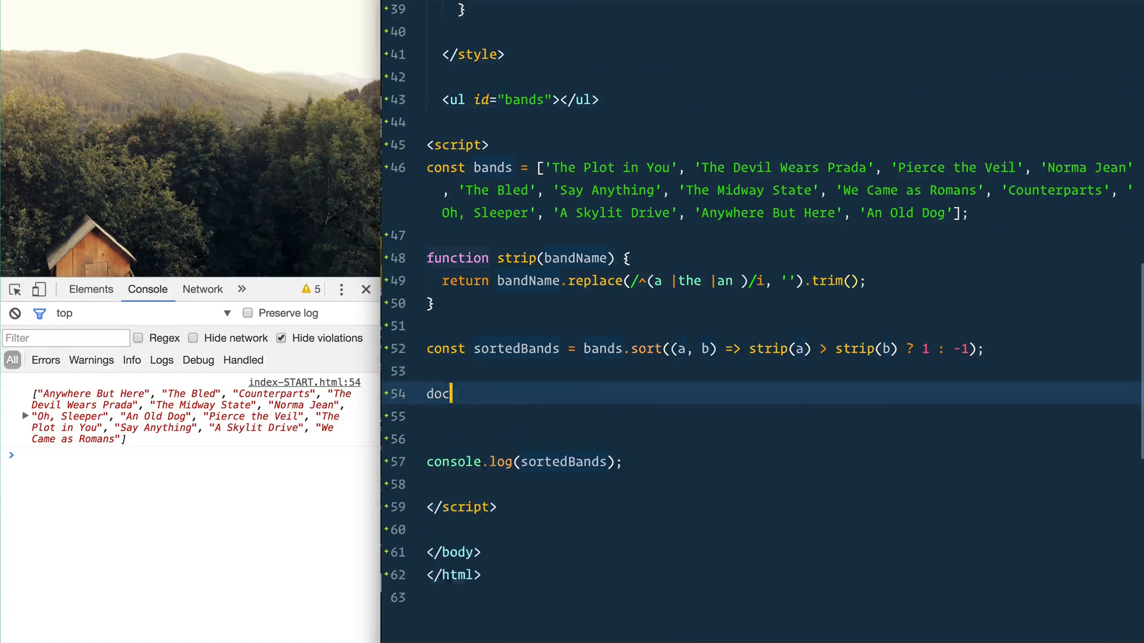
type("umen")
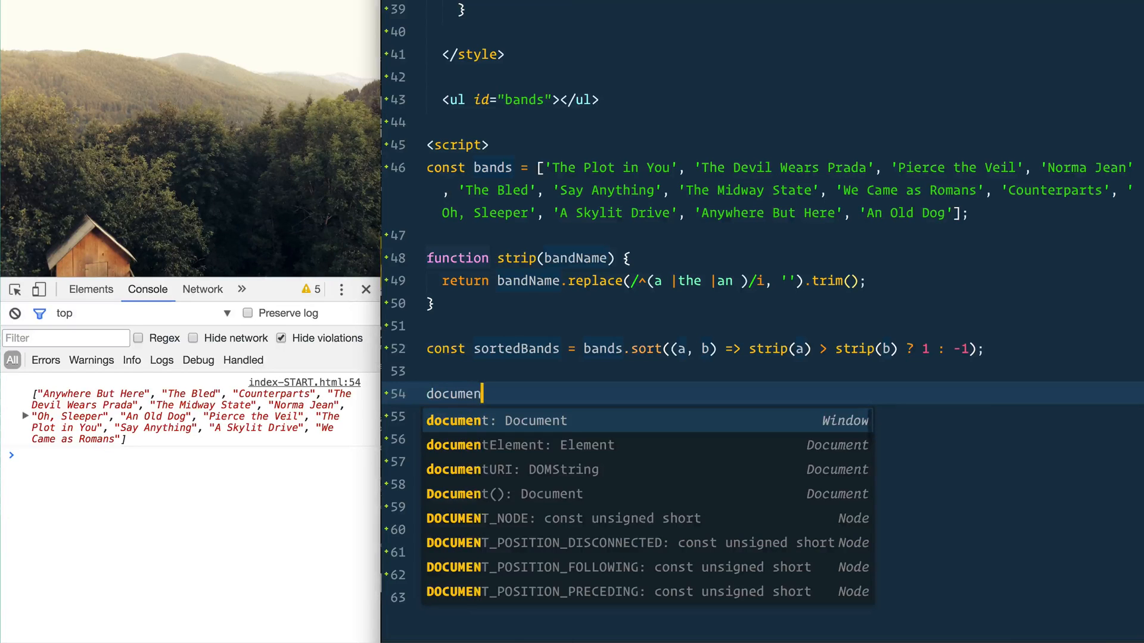
type(".querySelector('#bands').innerHTML")
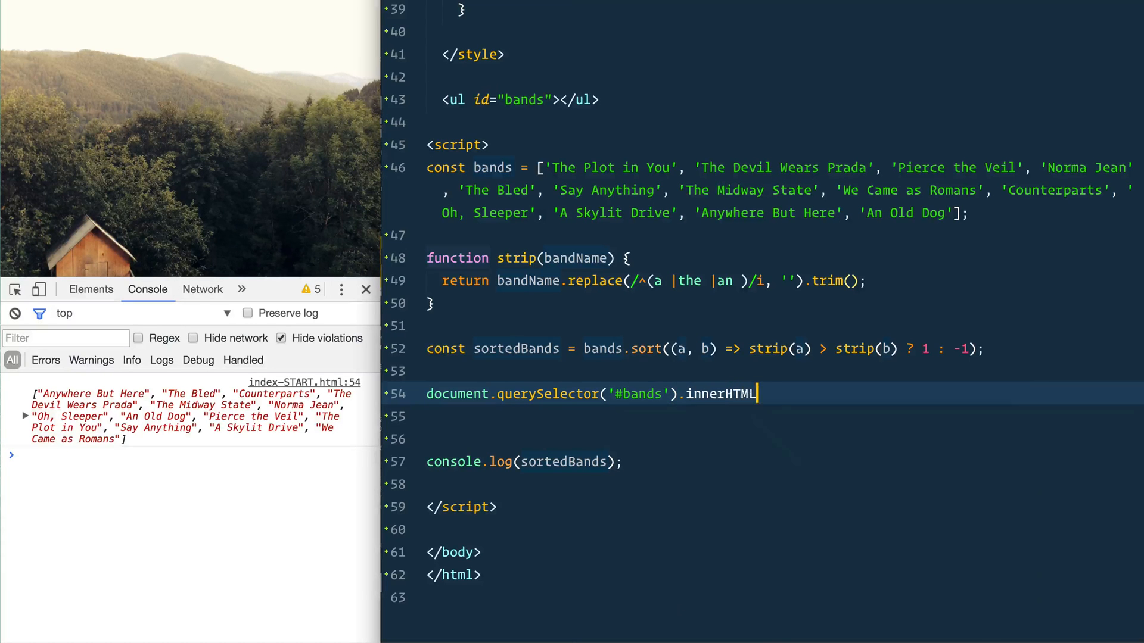
type("= so")
type(".map(band => `<li>${band}</li>`)")
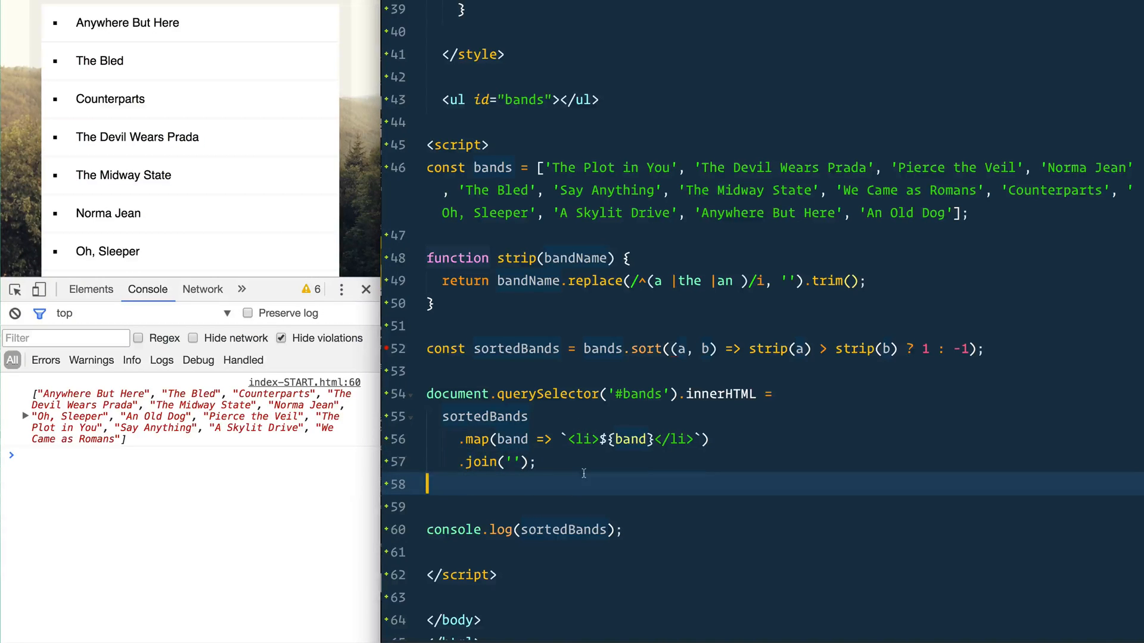
Remove .join('') and run sortedBands.toString() in the console
key("Backspace")
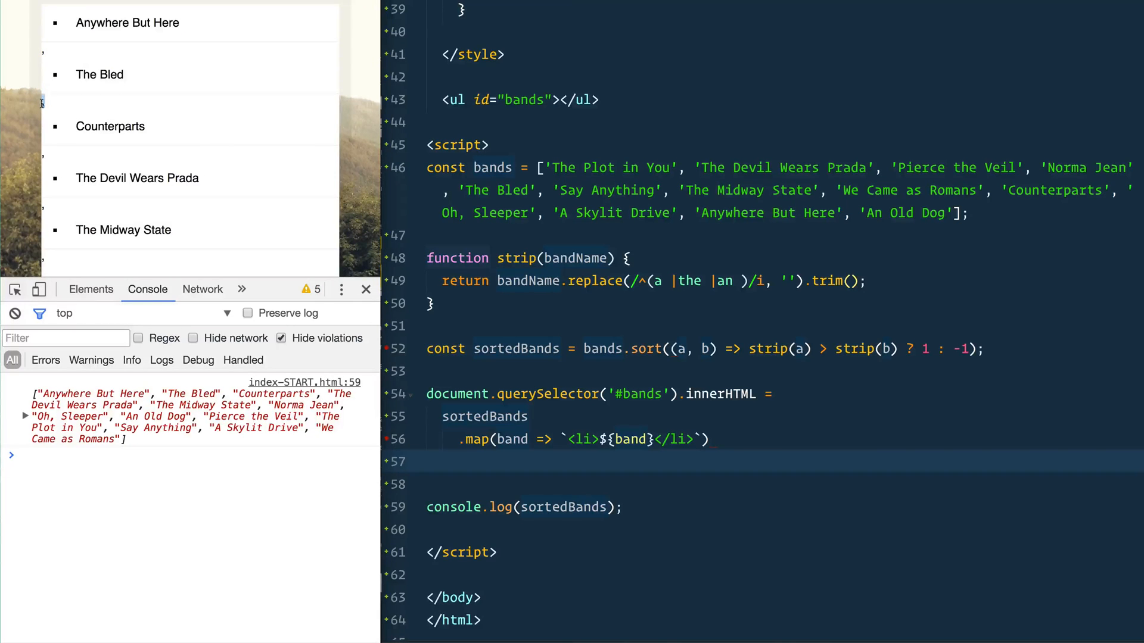
left_click(22, 454)
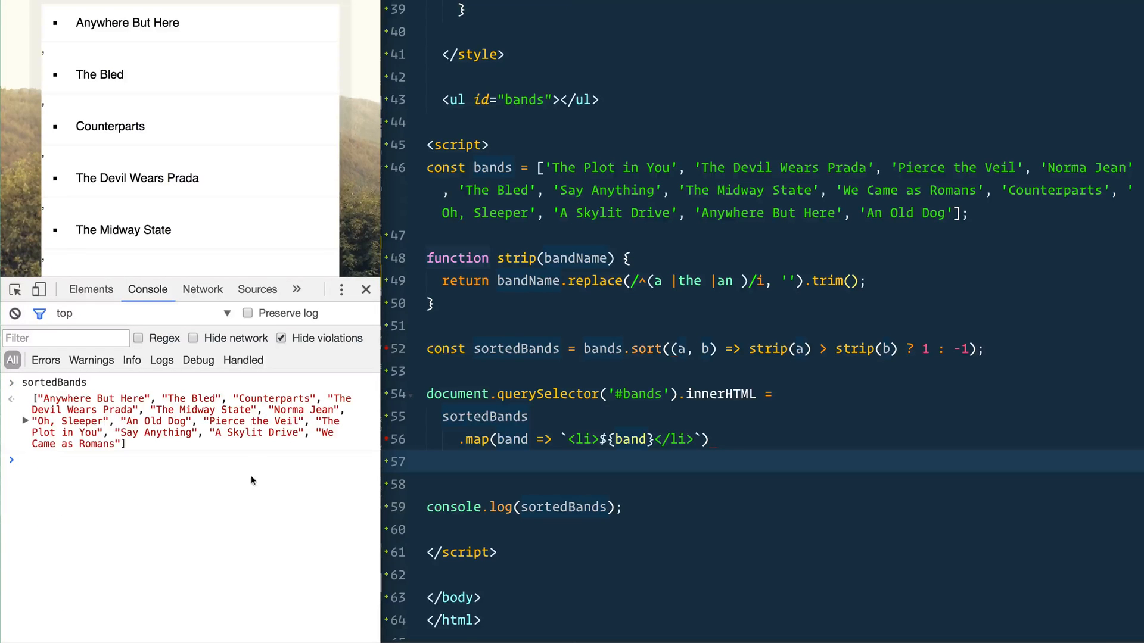
type("sortedBands.toString")
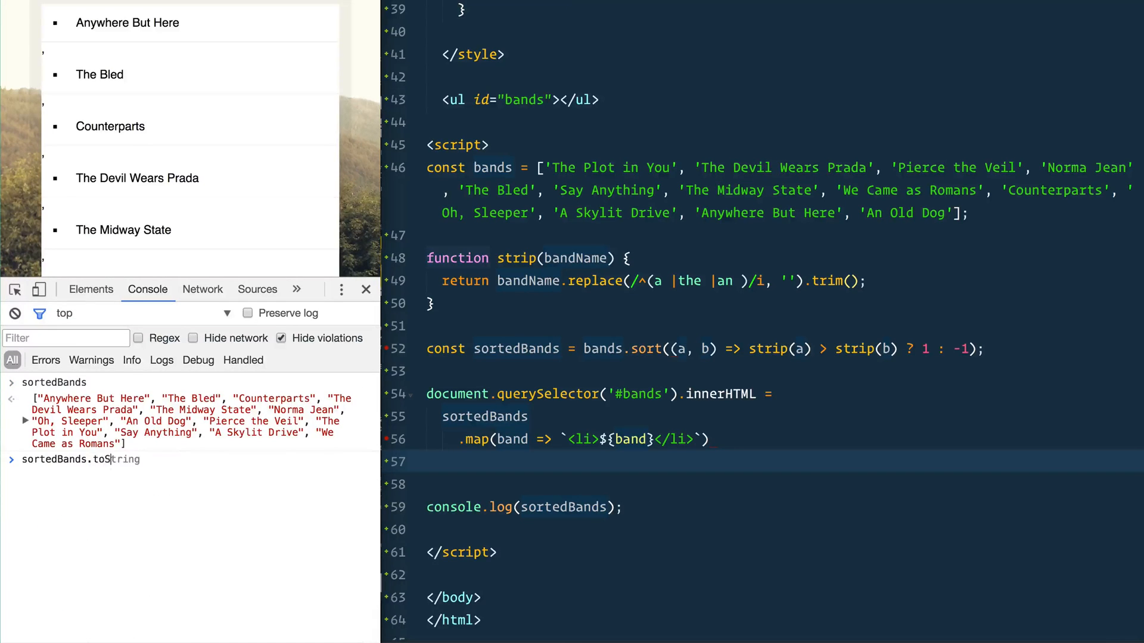
key("Enter")
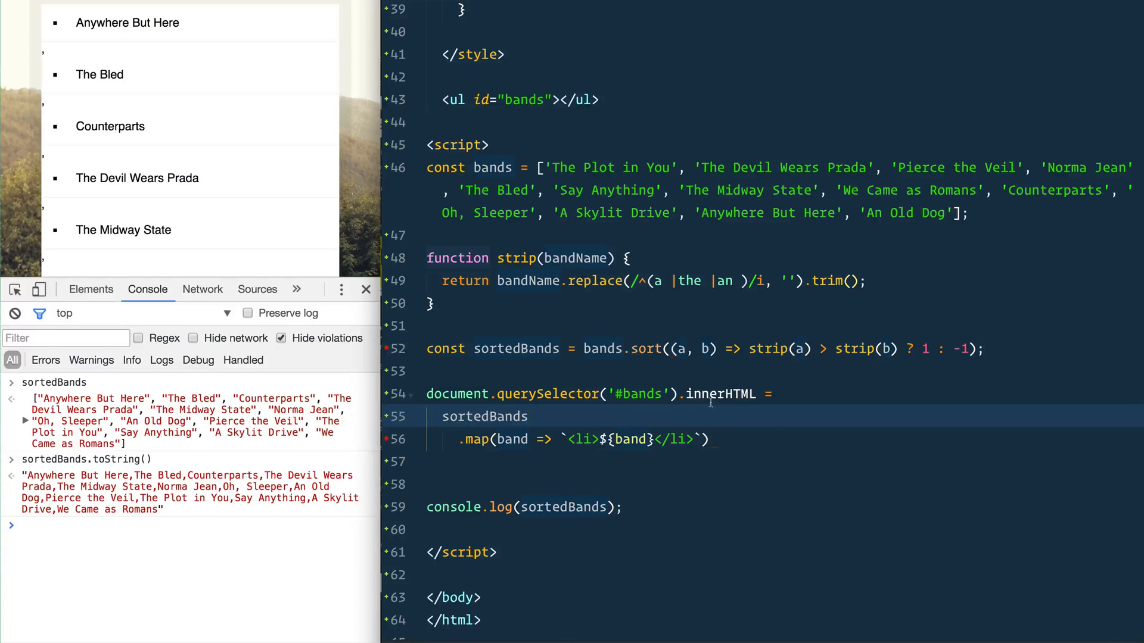
Point out innerHTML and the output's commas, then re-add .join('')
double_click(721, 394)
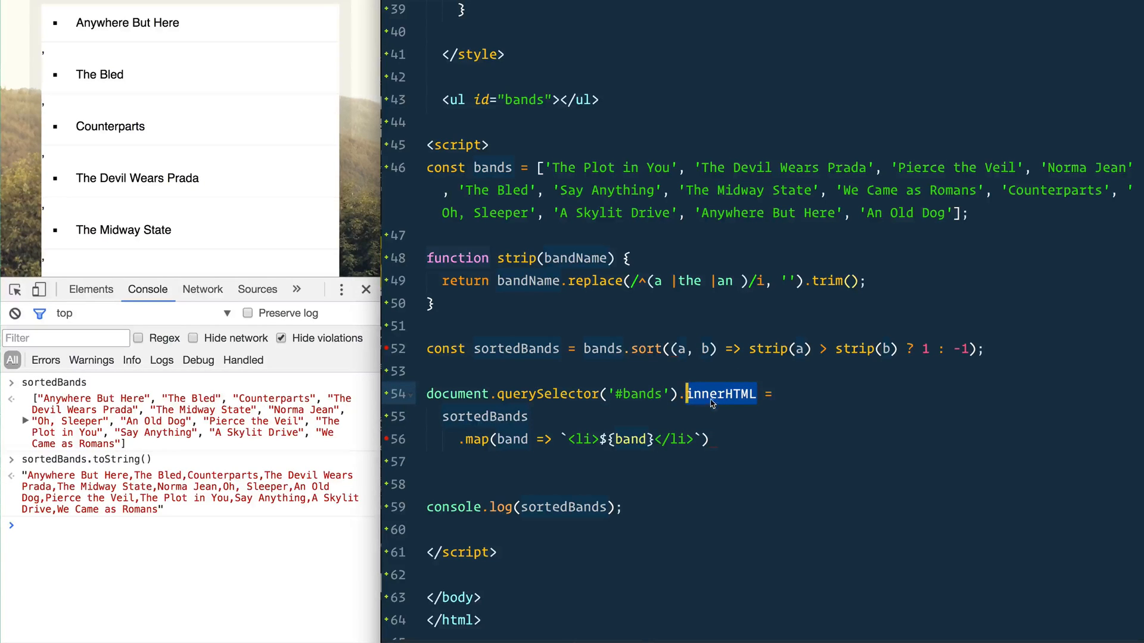
double_click(484, 416)
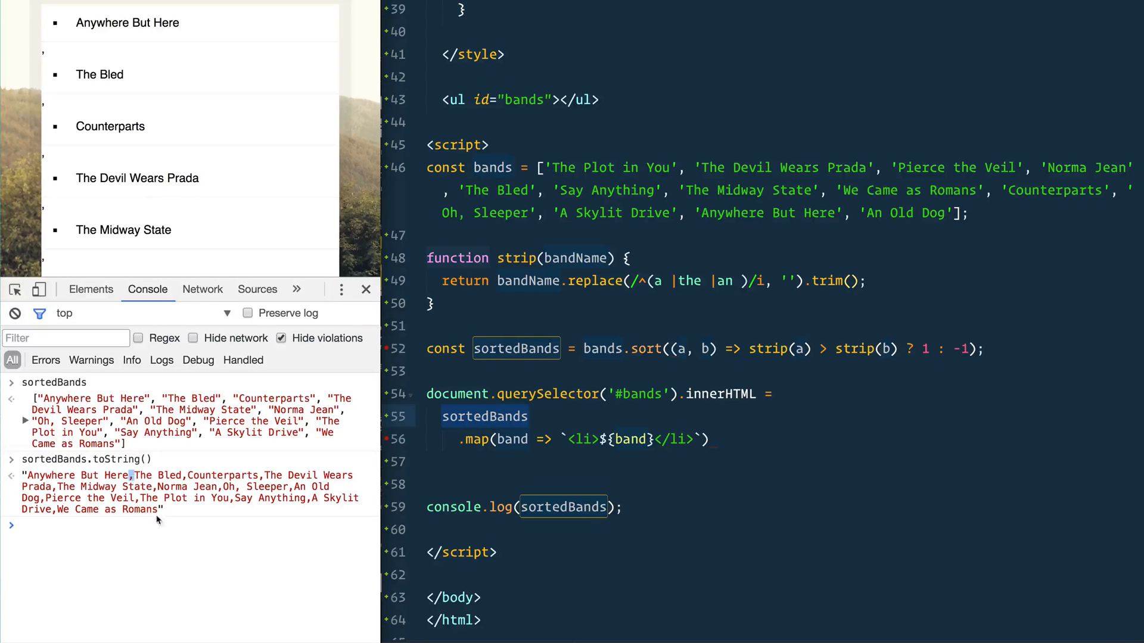
double_click(484, 417)
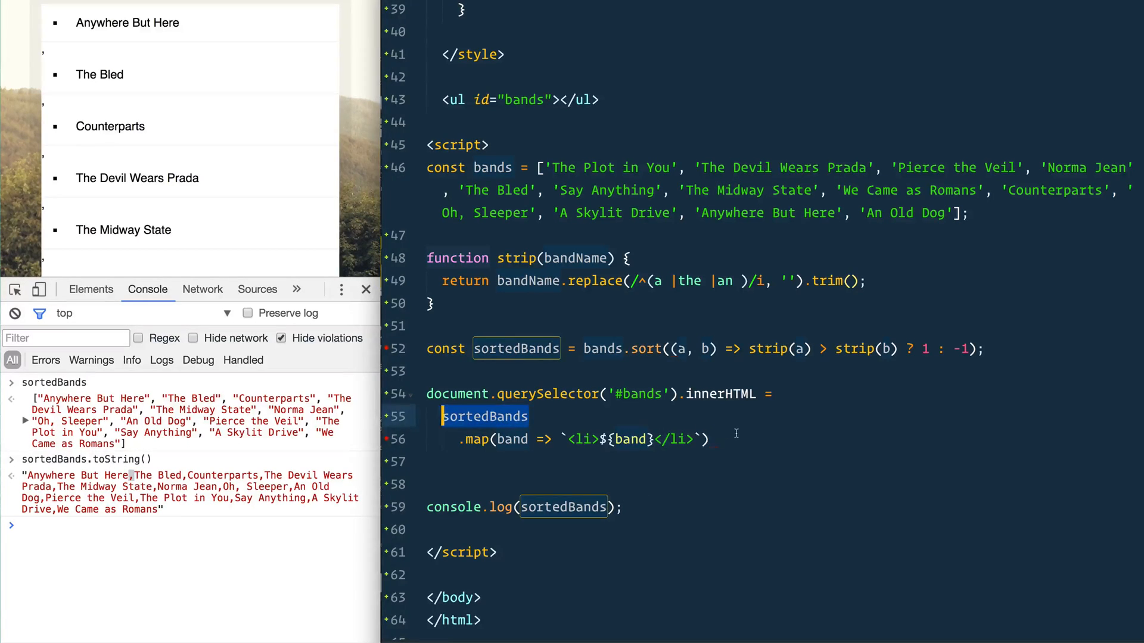
type(".join('')")
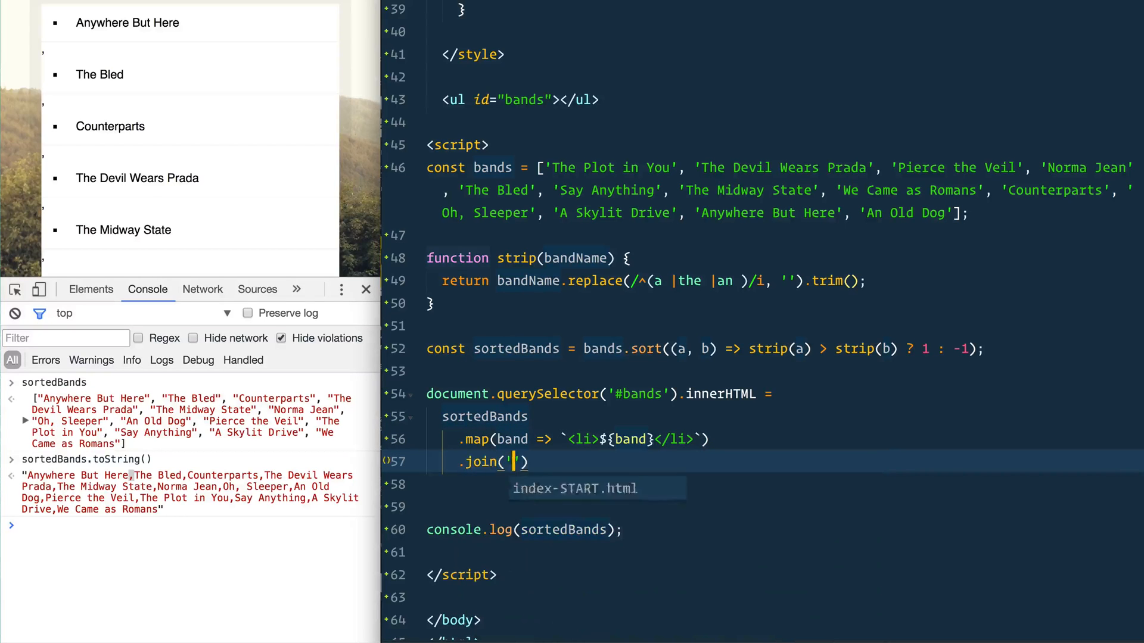